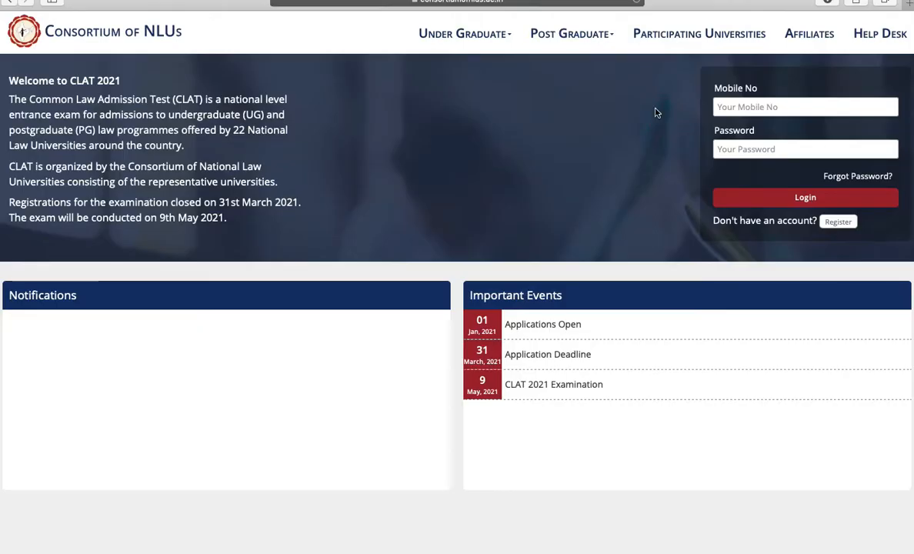
click(457, 3)
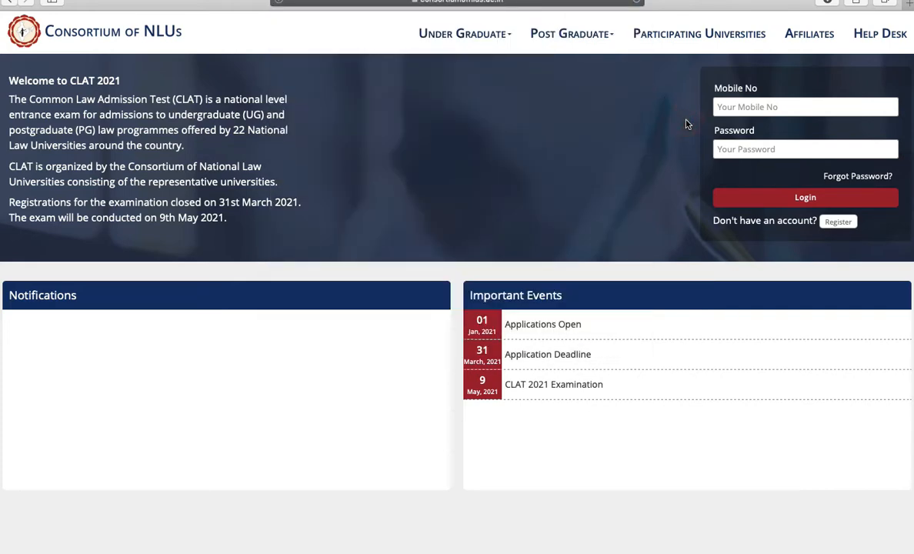
mouse_move(798, 175)
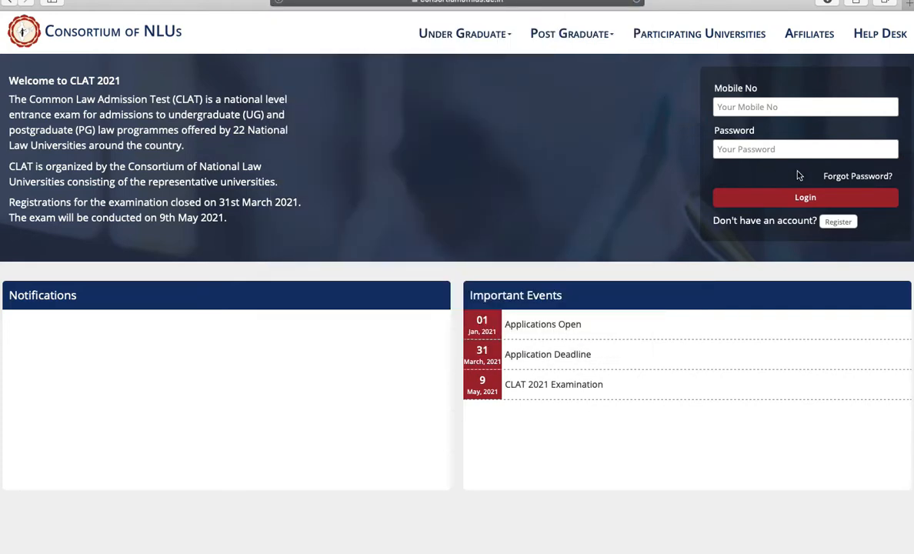
click(837, 222)
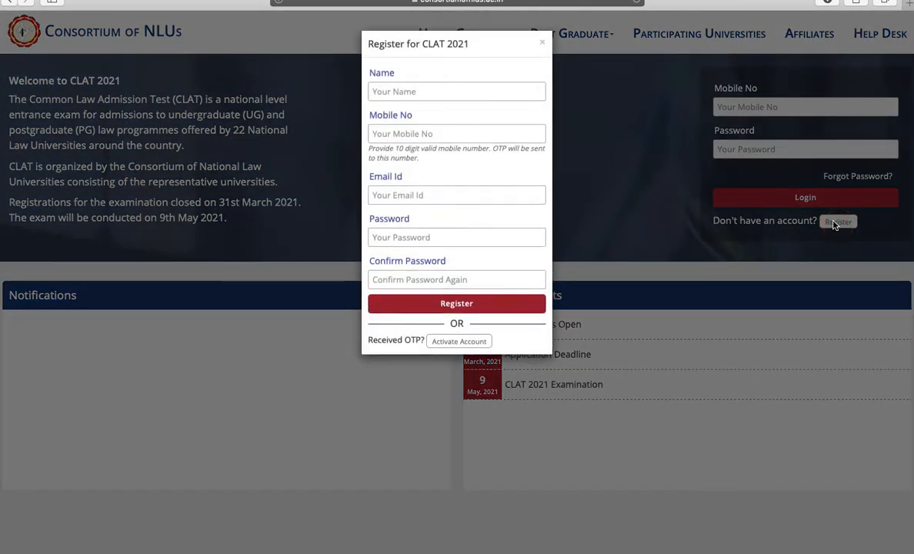
click(456, 91)
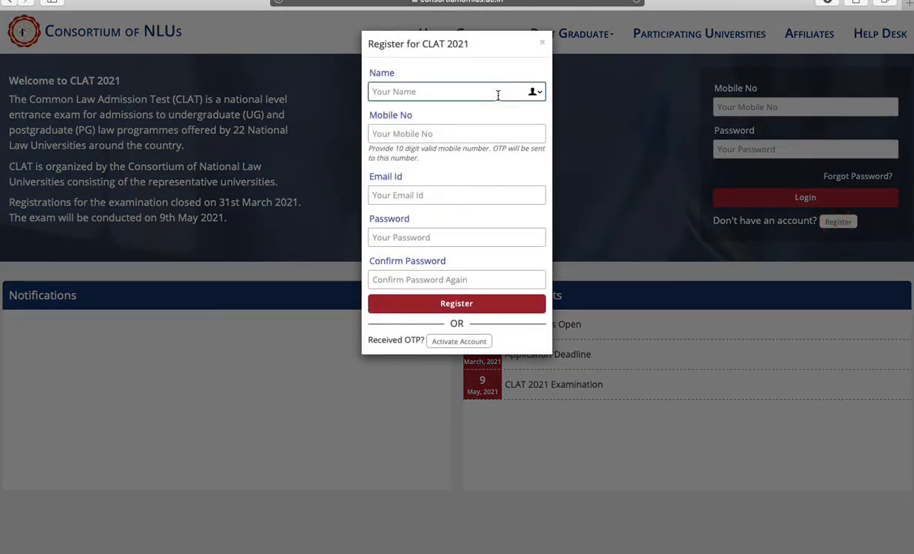
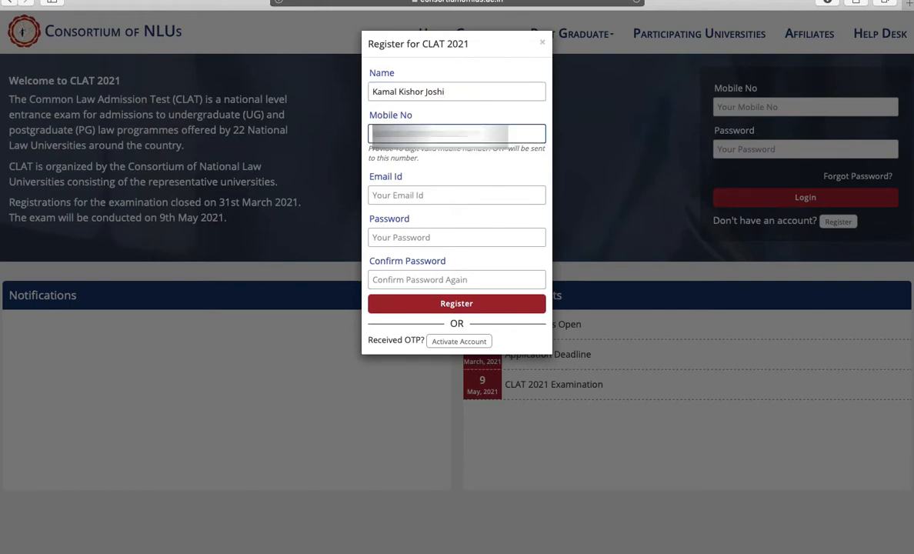
Enter the email and matching passwords, then submit the registration.
click(455, 194)
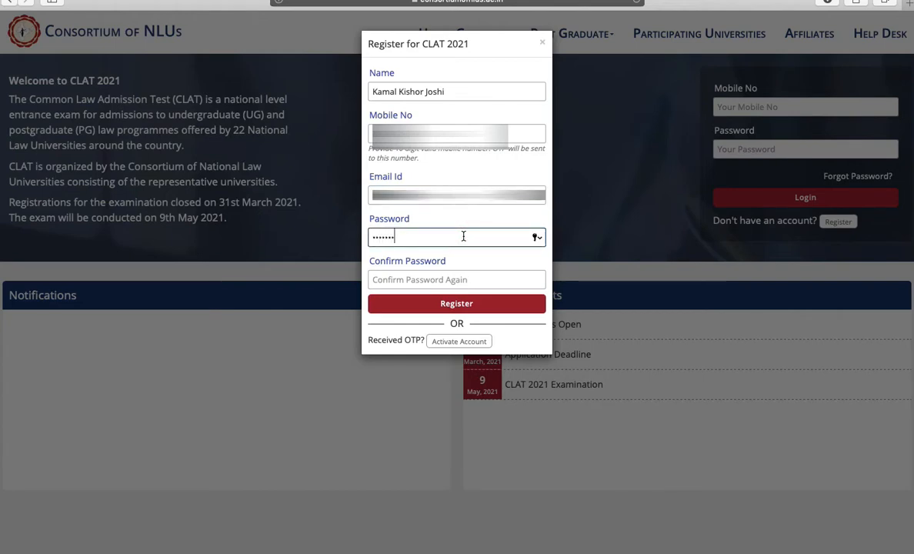
text(•)
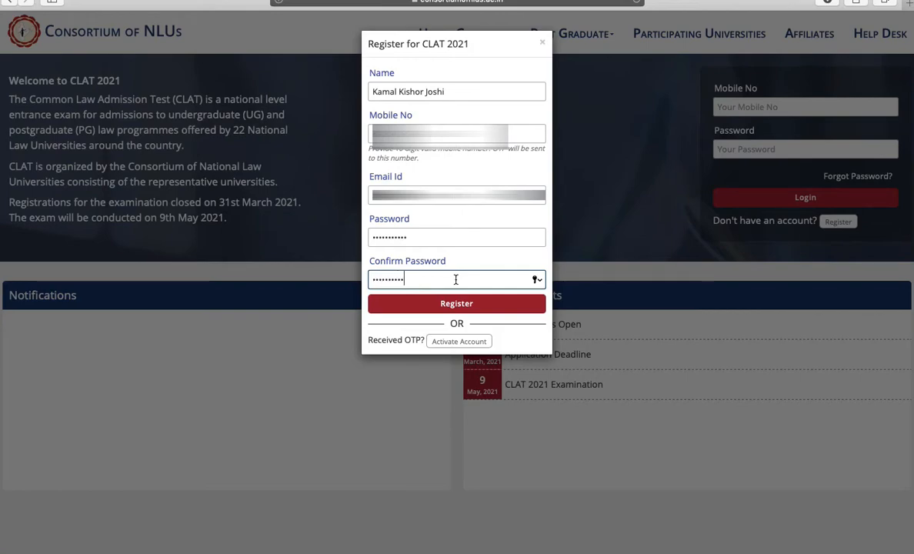
click(456, 303)
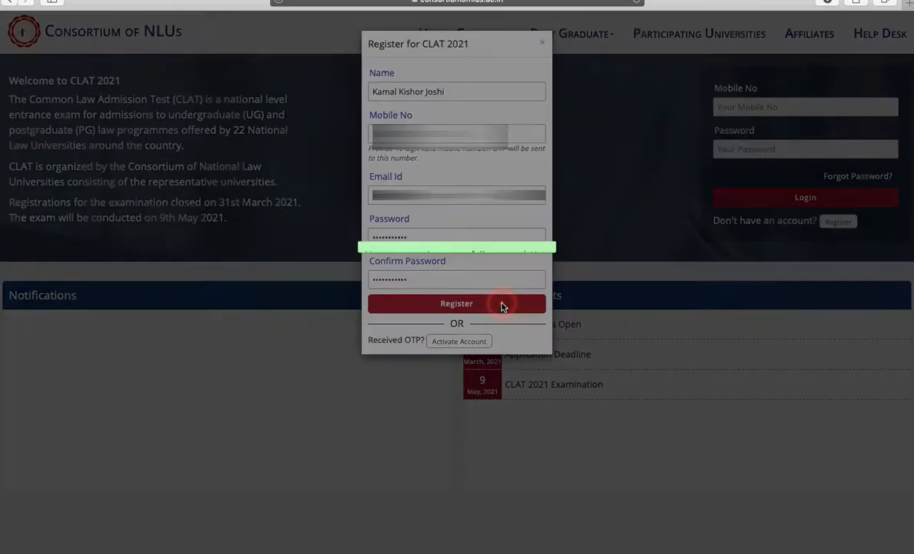
click(455, 303)
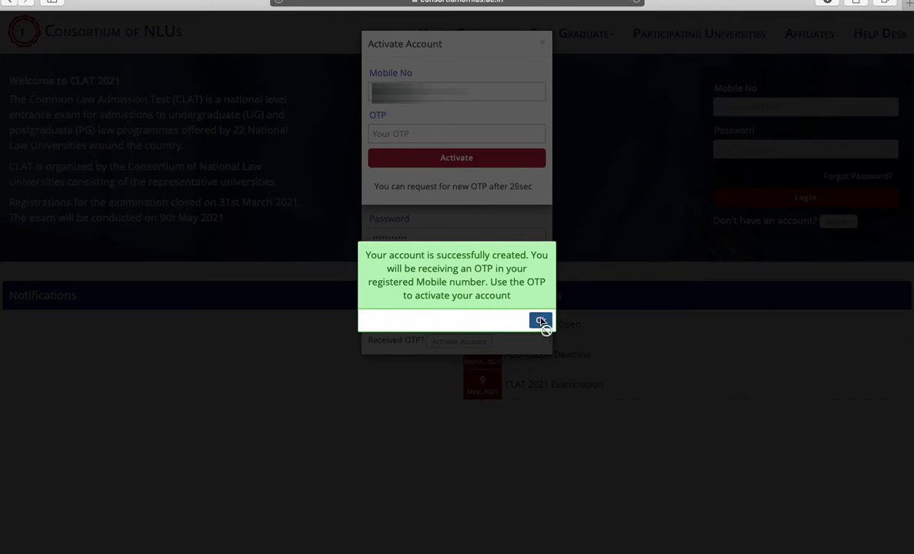
click(540, 322)
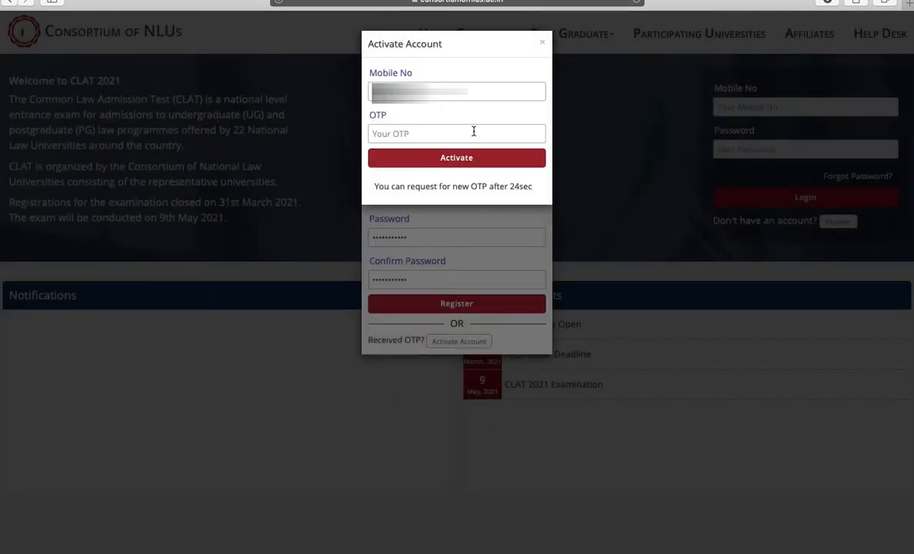
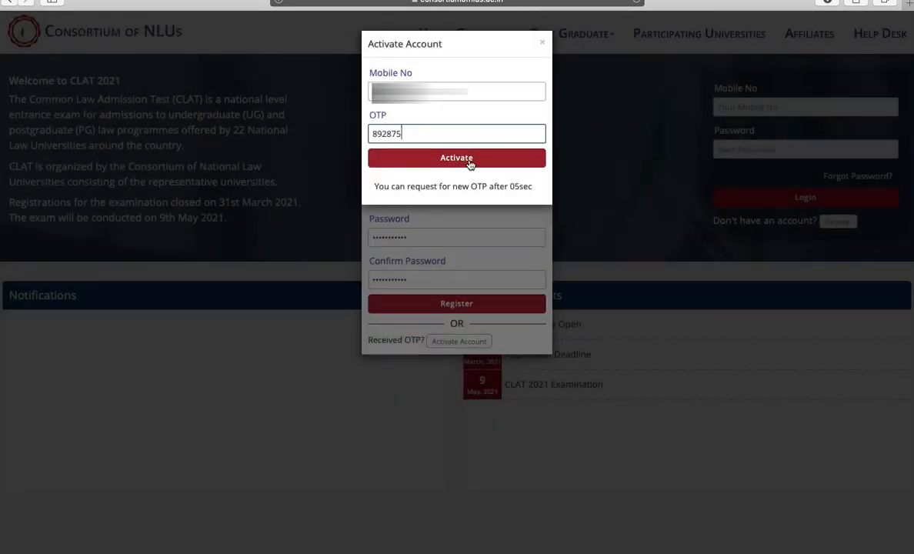
click(455, 156)
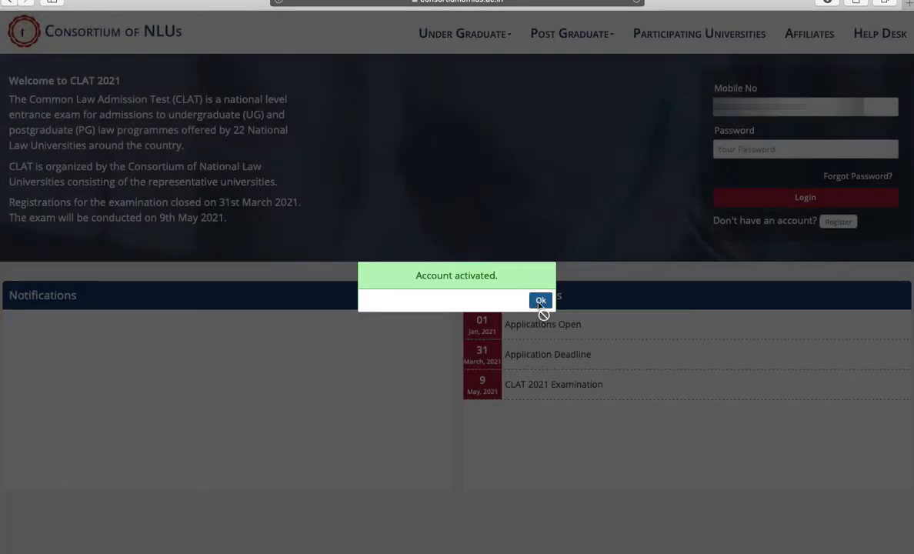
click(540, 300)
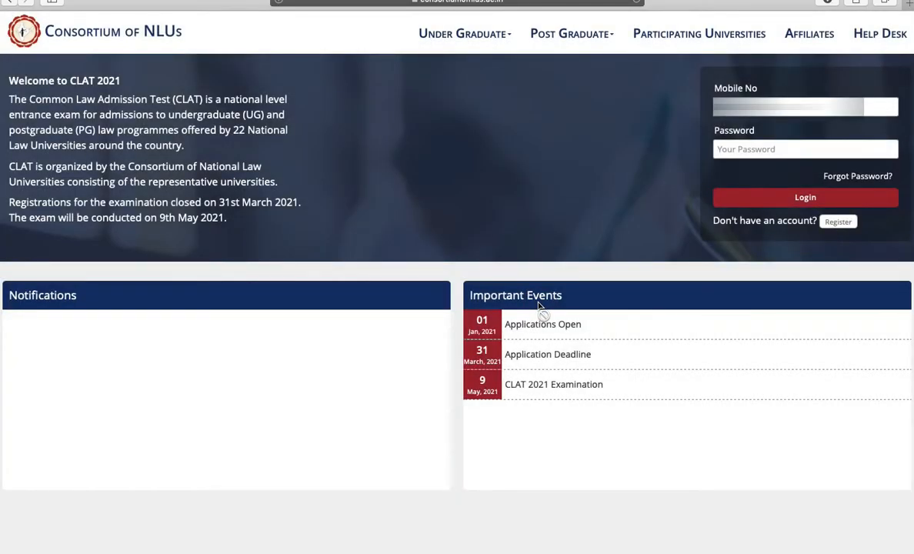
Log in with the password and apply for CLAT 2021 as Under Graduate (U.G).
click(800, 148)
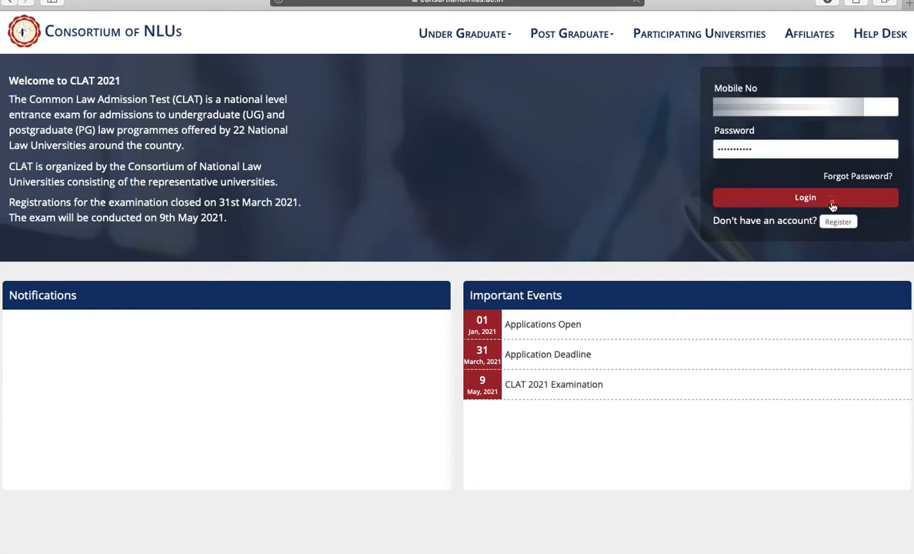
click(804, 197)
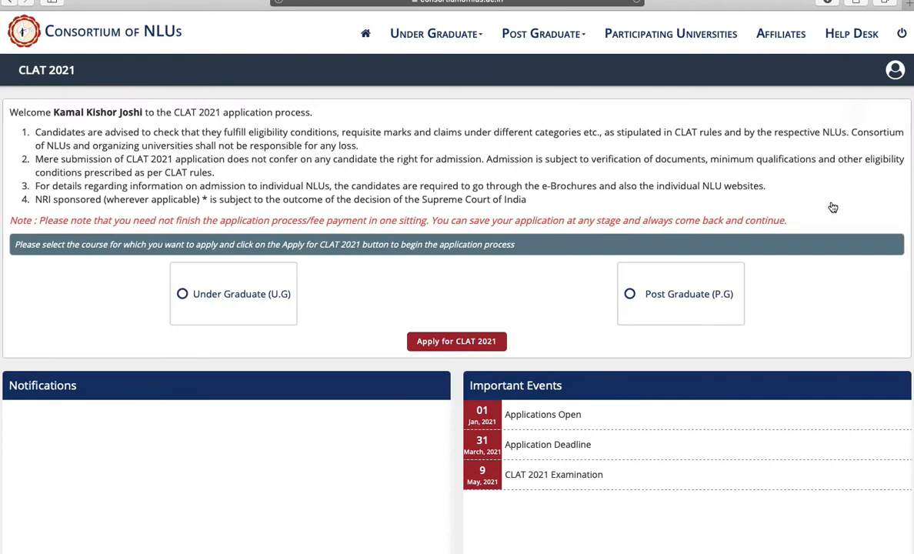
mouse_move(675, 161)
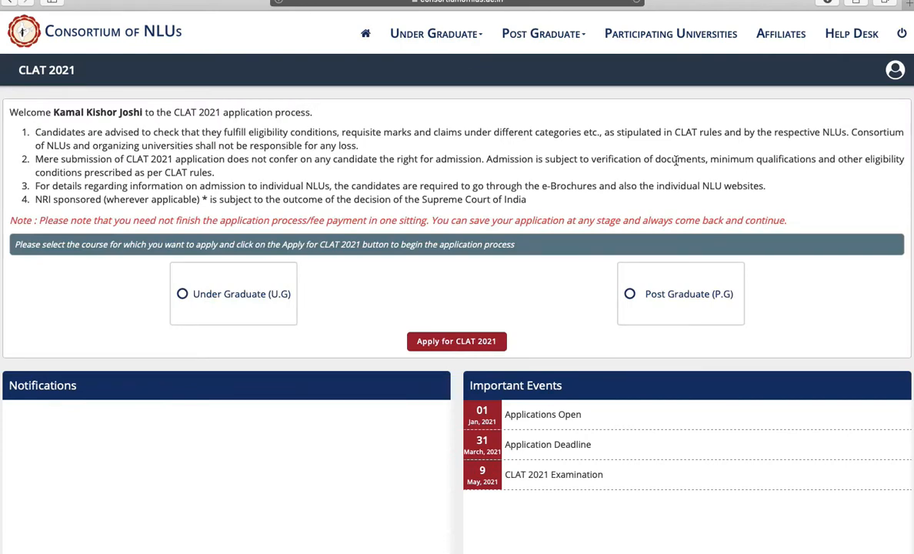
mouse_move(702, 299)
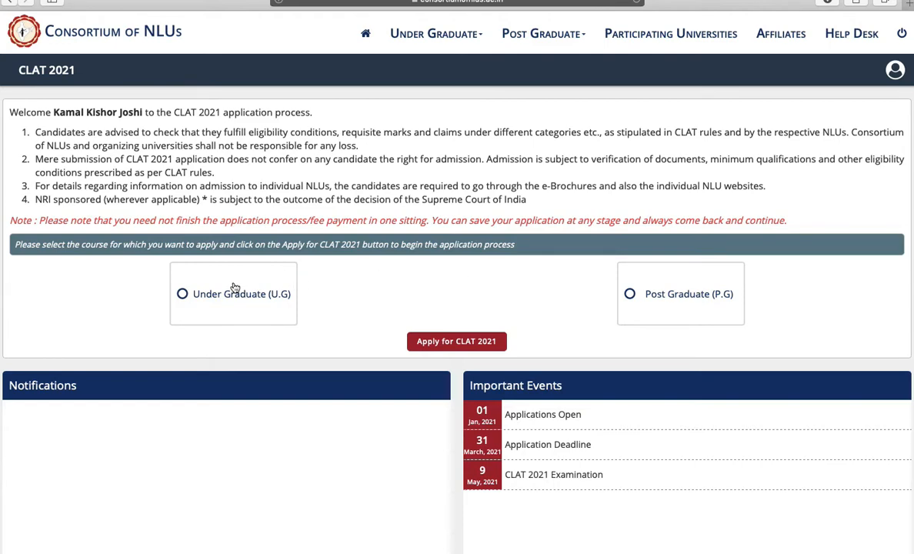
click(183, 293)
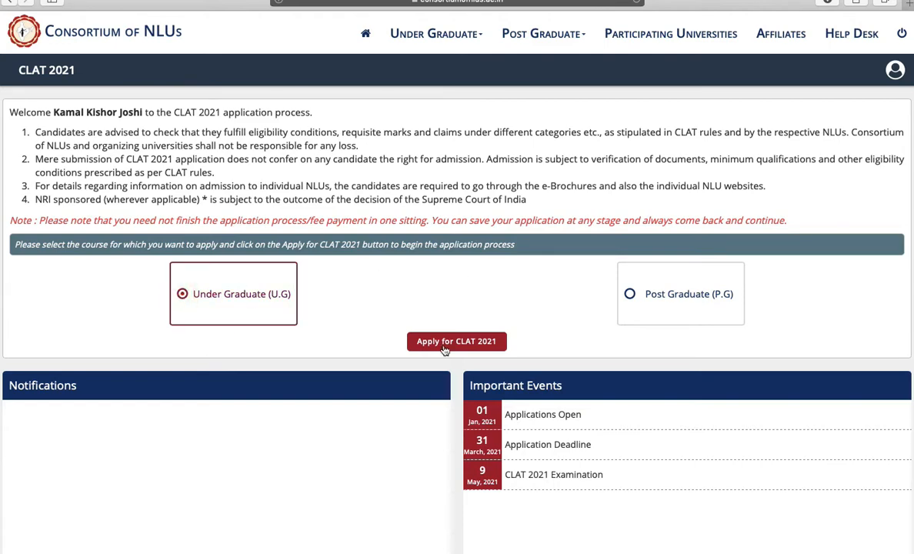
click(456, 342)
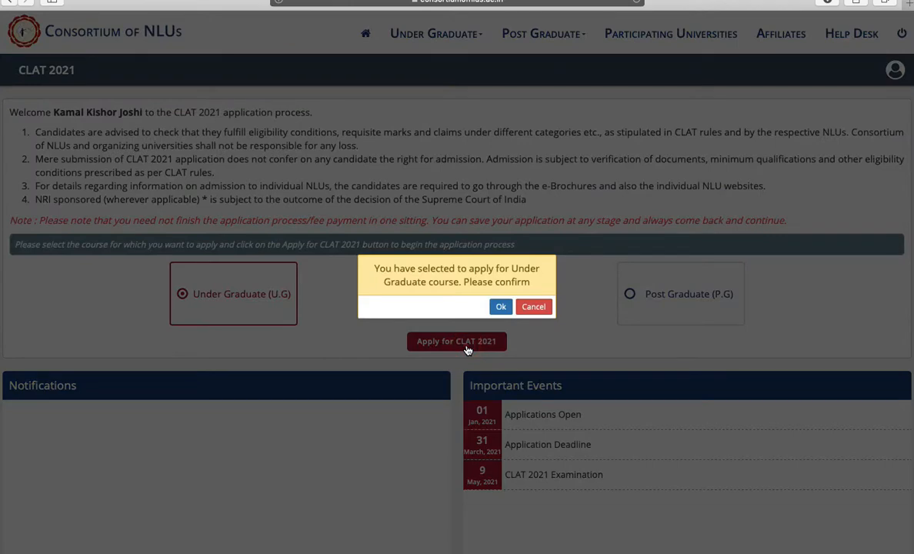
Confirm the Under Graduate course and upload the cropped applicant photograph.
click(501, 306)
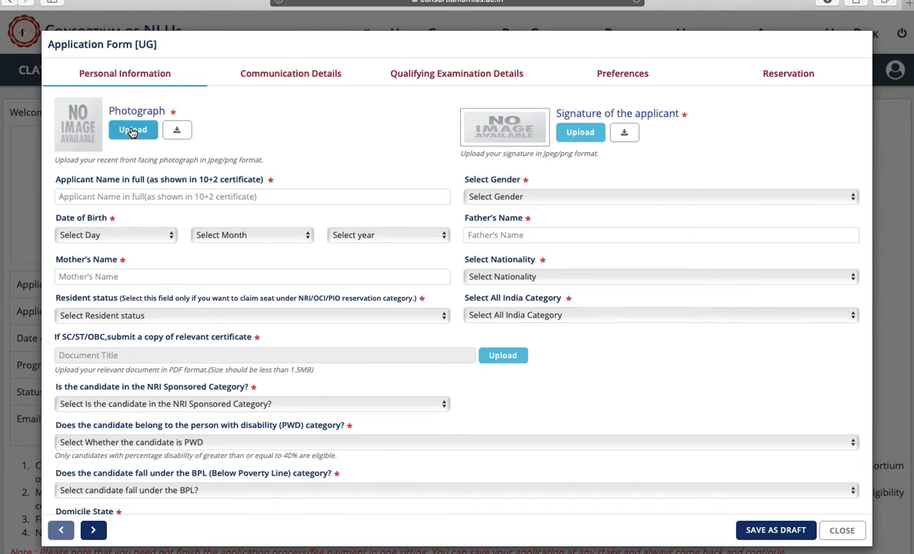
click(132, 130)
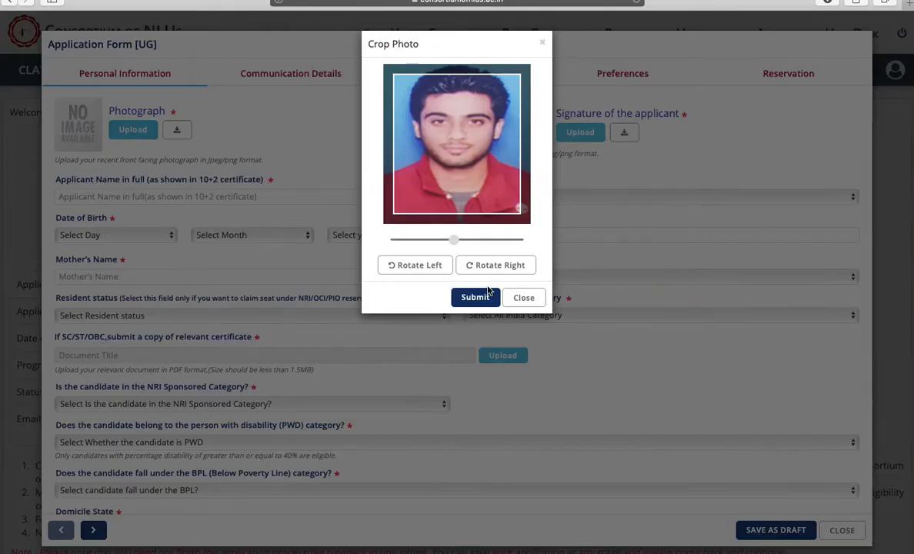
click(474, 299)
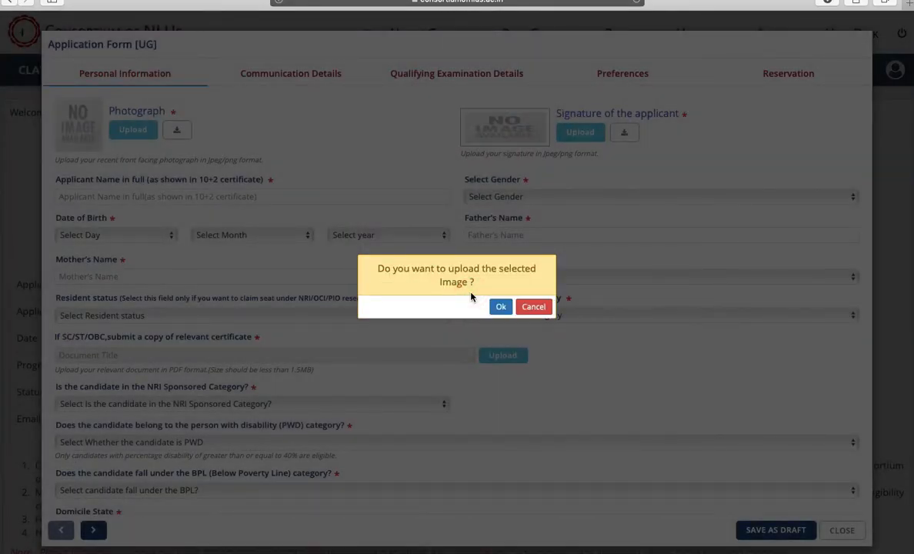
click(500, 306)
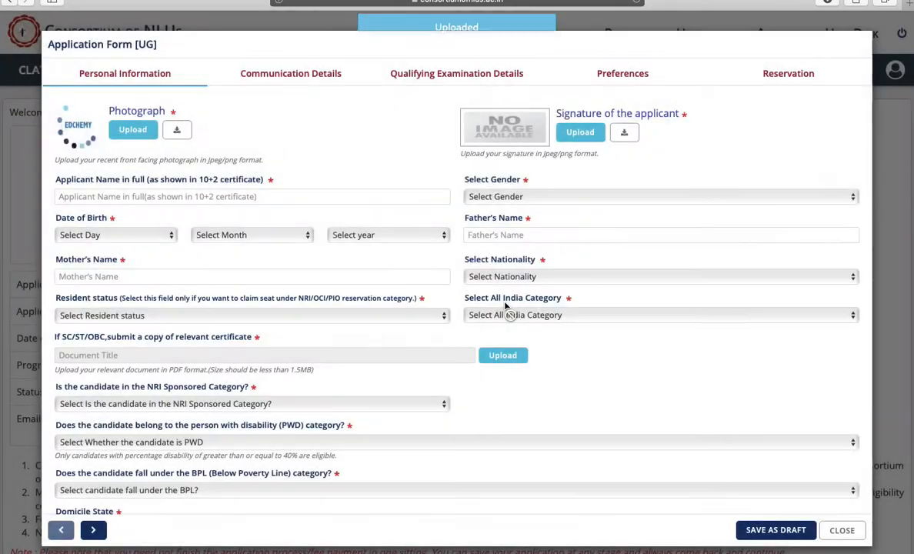
Upload the applicant's signature image and confirm it.
click(132, 129)
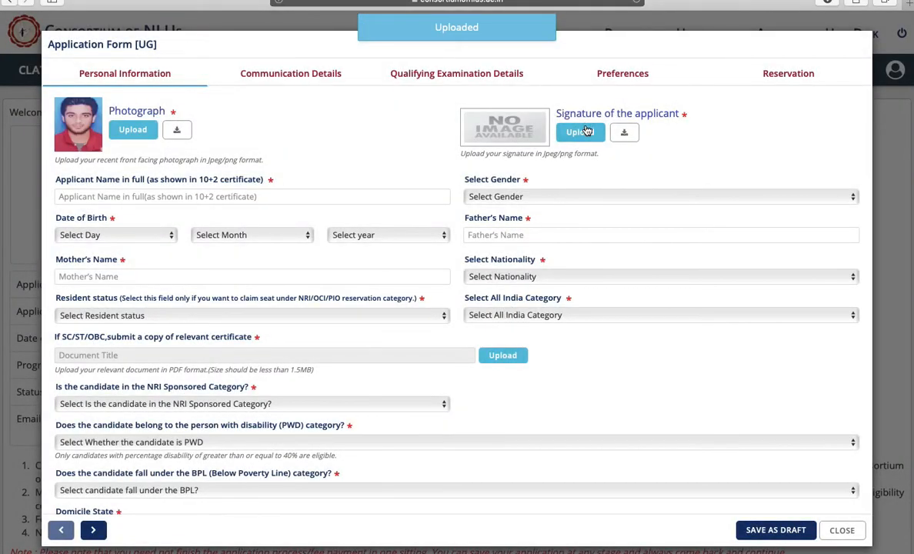
click(580, 132)
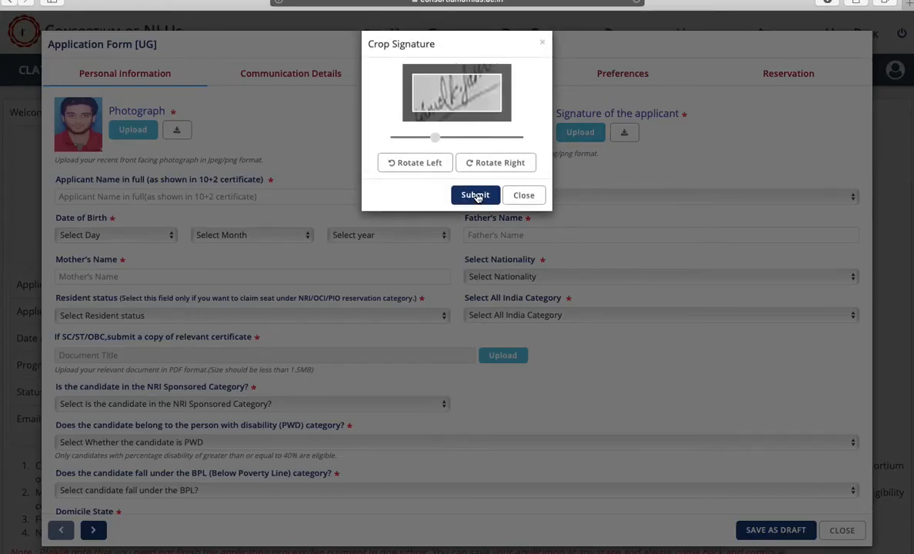
click(473, 194)
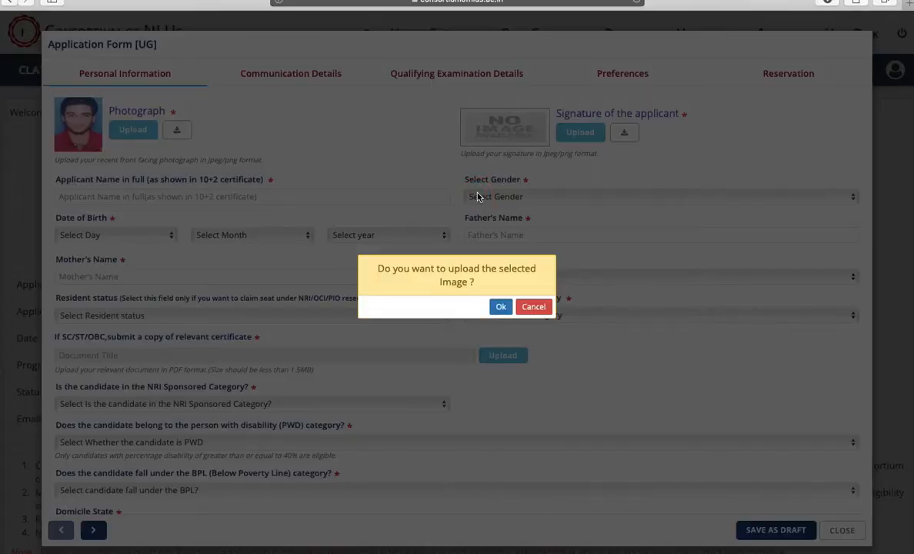
click(500, 306)
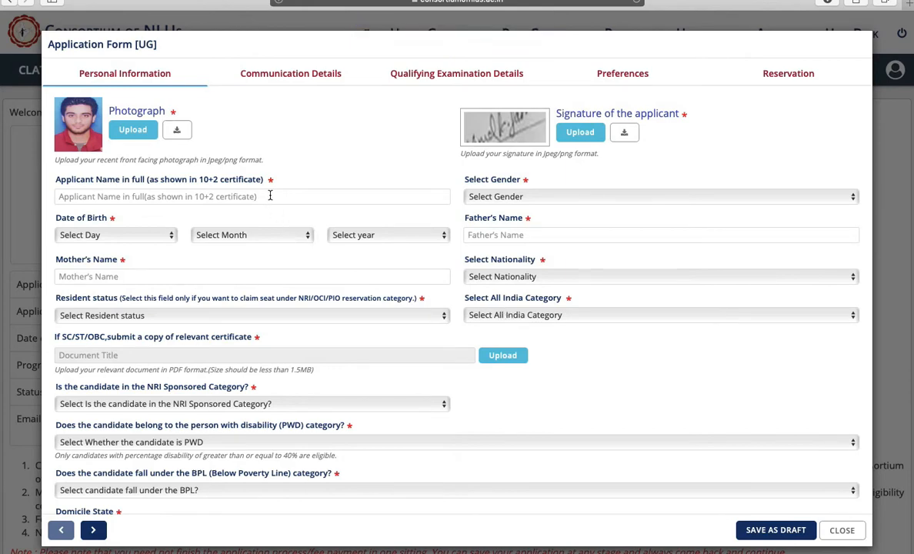
click(252, 197)
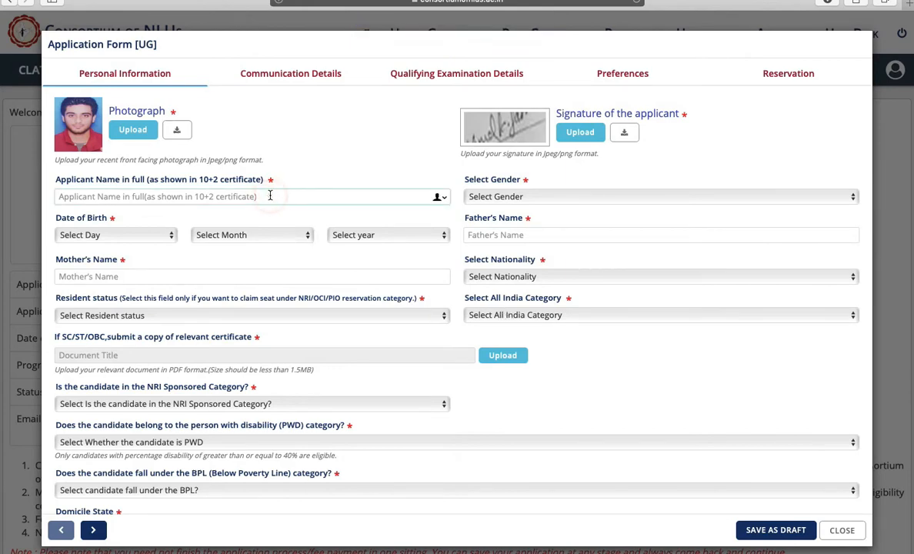
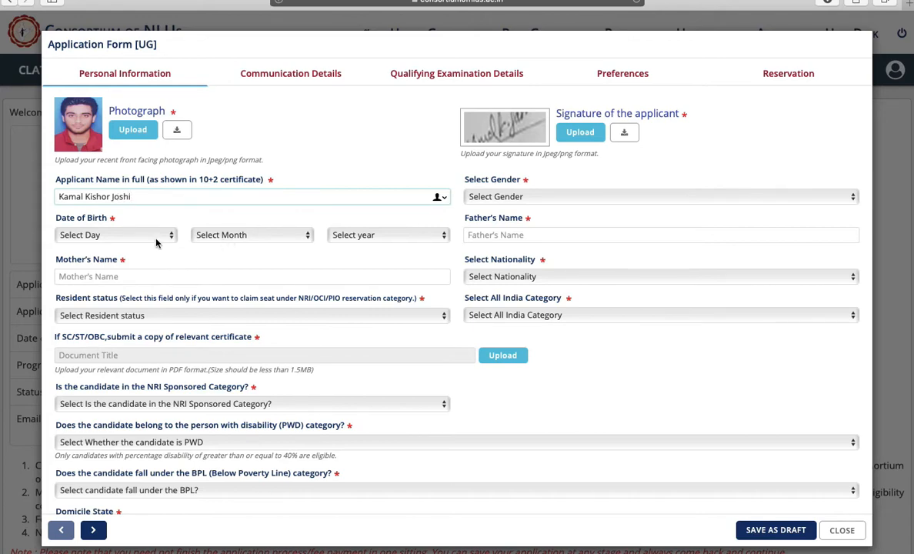
click(115, 234)
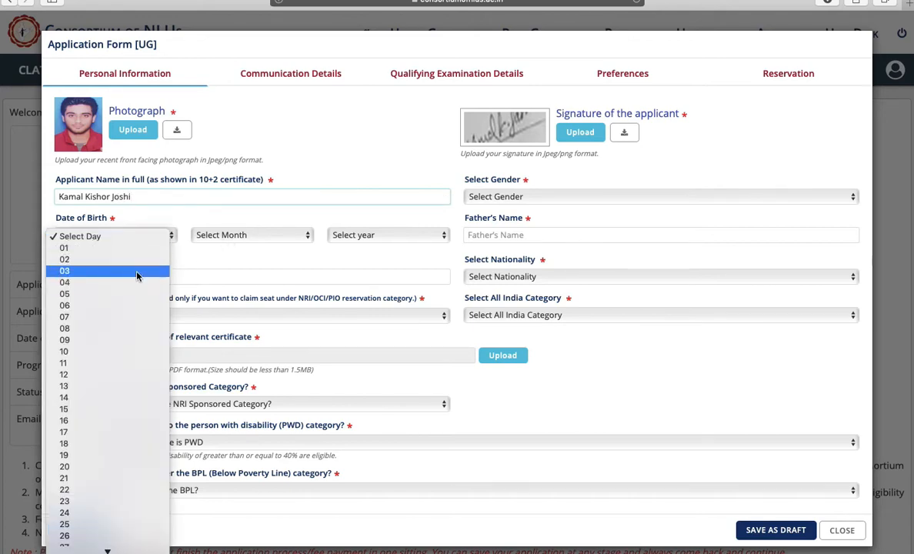
click(64, 271)
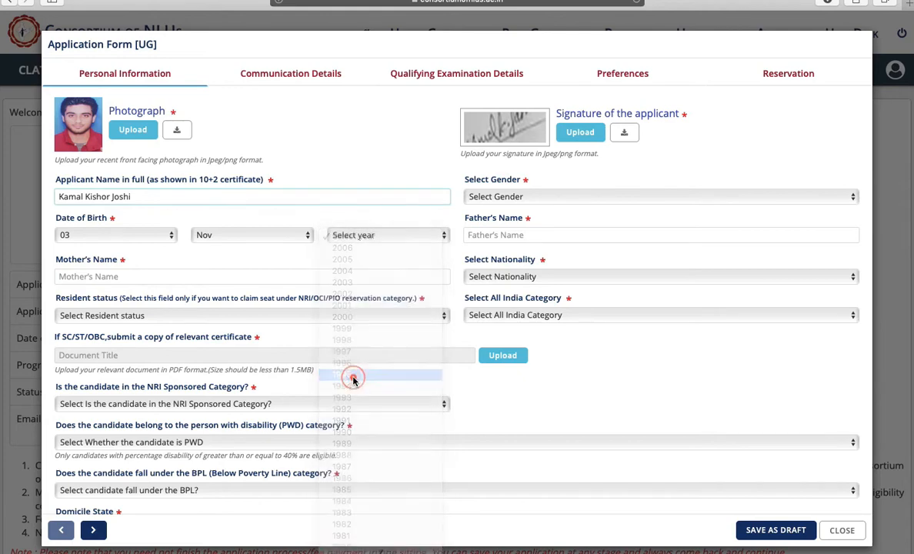
click(353, 377)
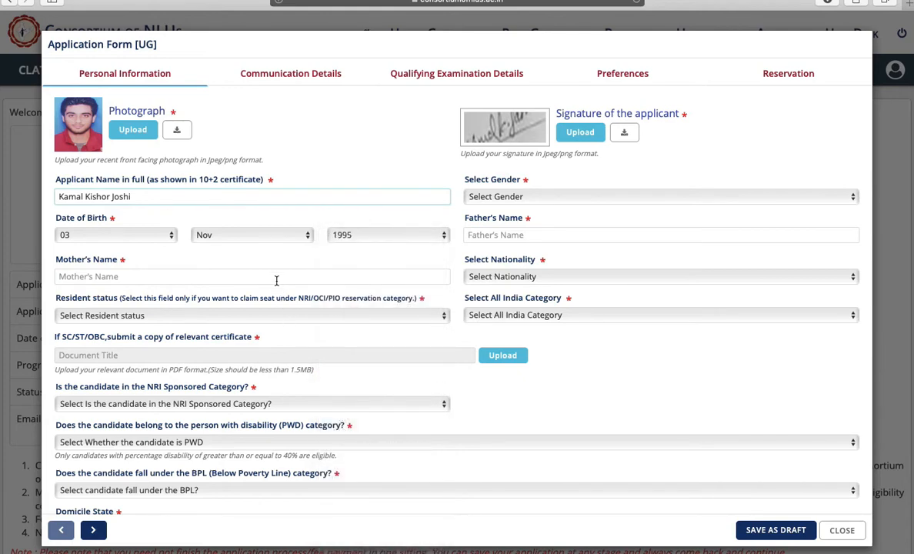
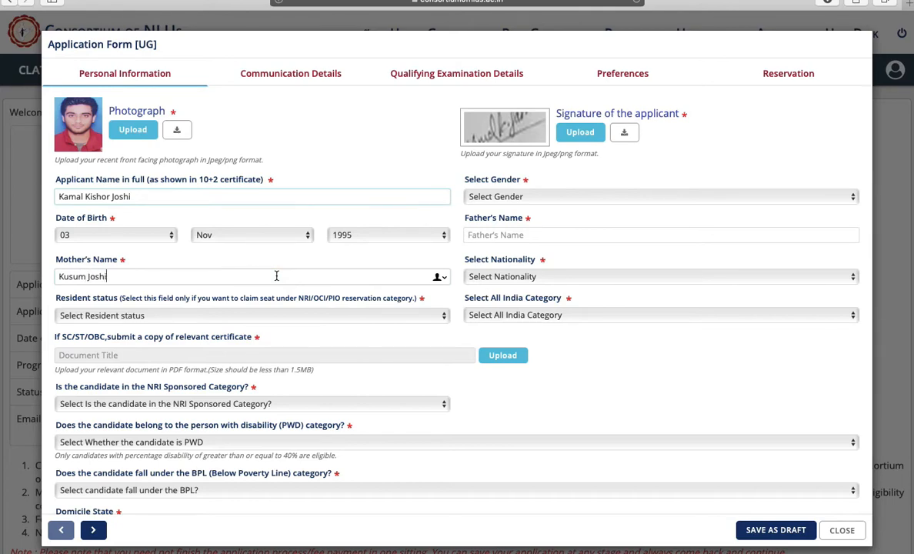
mouse_move(264, 310)
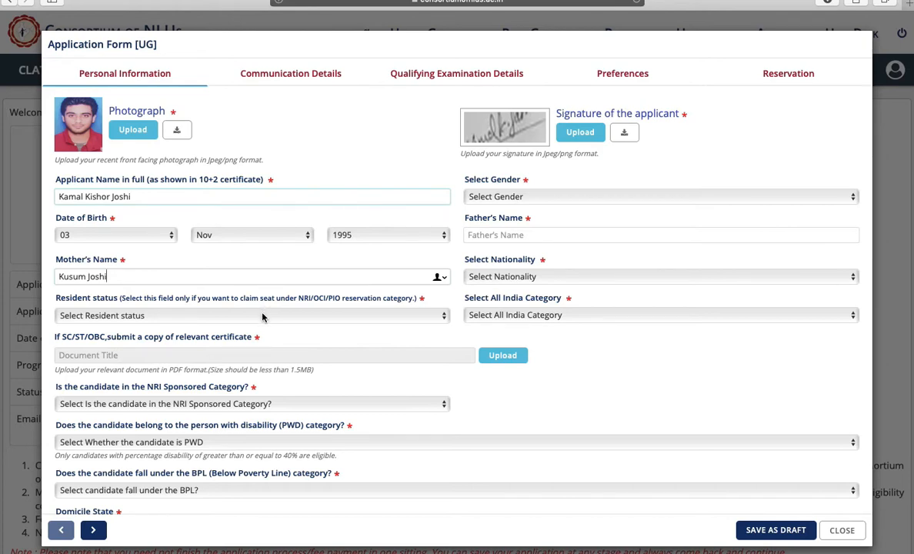
Leave resident status unchanged and answer No to NRI sponsored category.
click(252, 314)
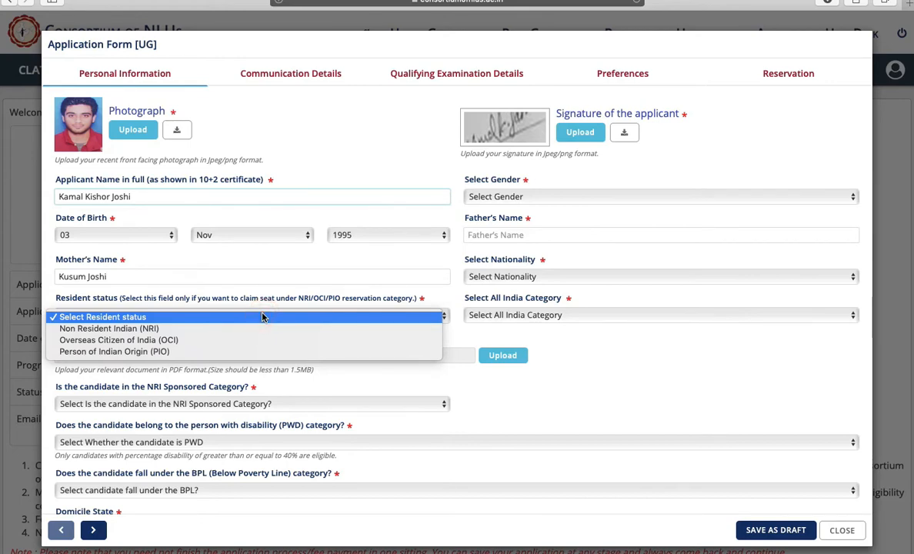
click(102, 317)
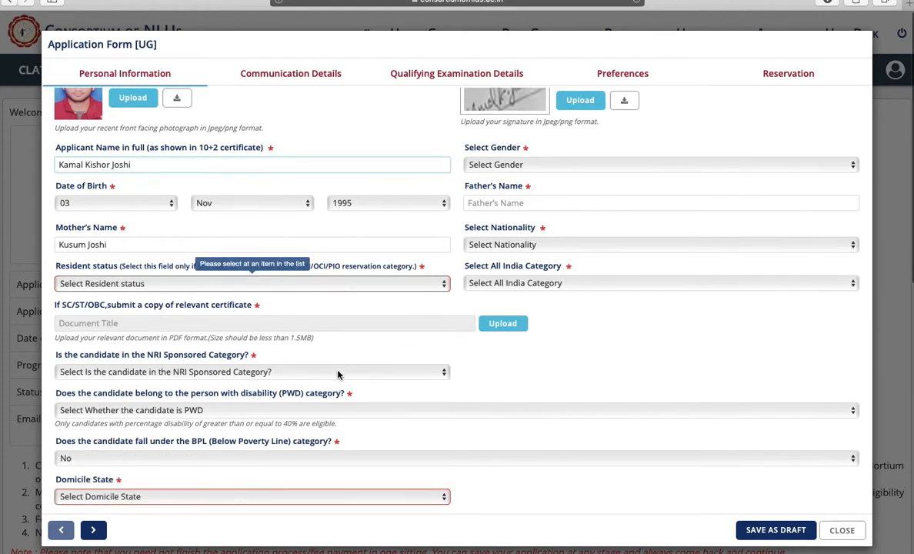
click(252, 371)
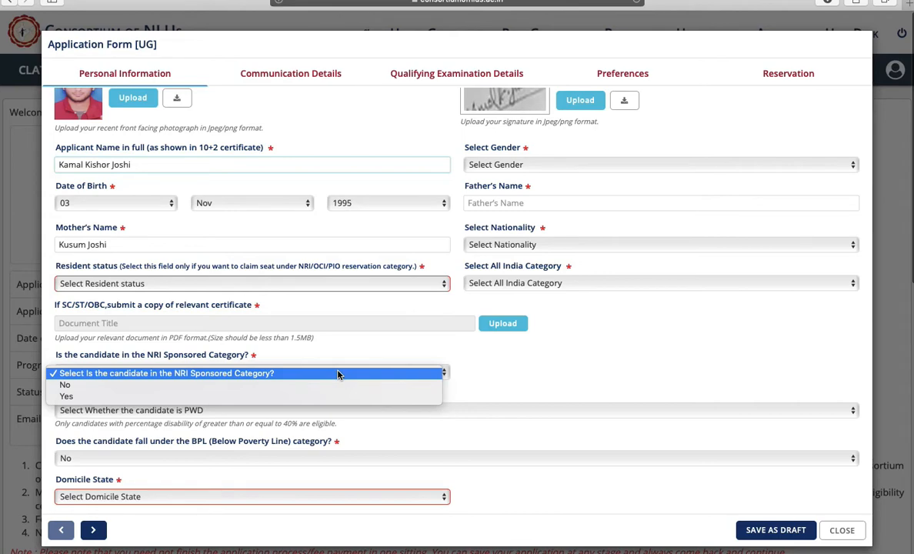
click(65, 385)
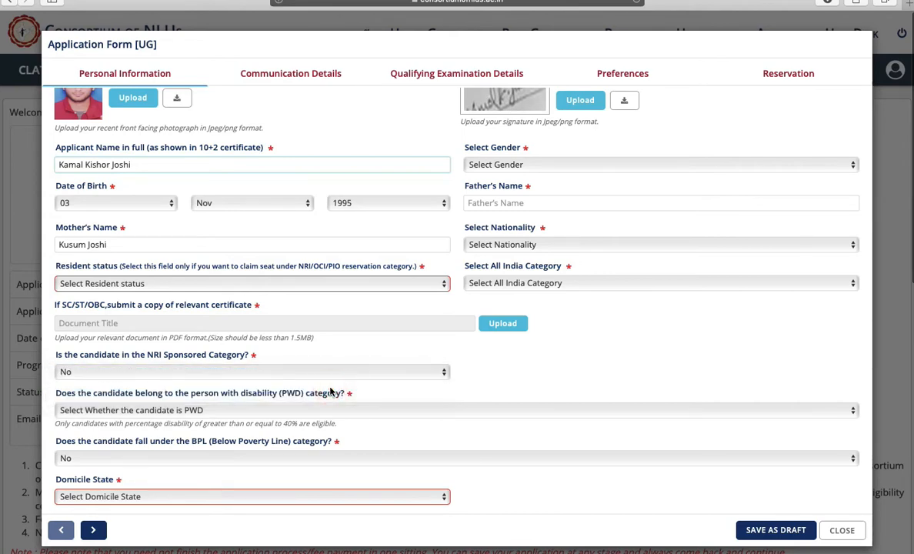
click(253, 370)
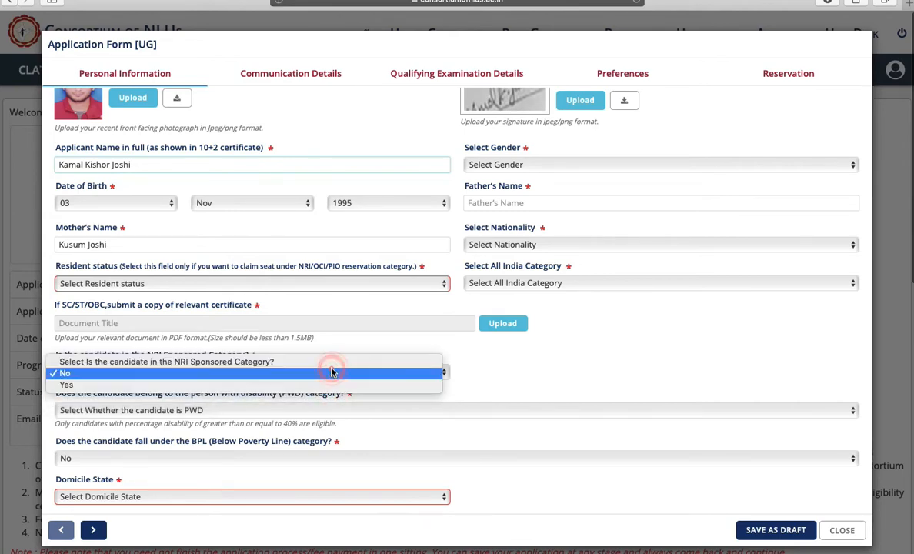
click(65, 374)
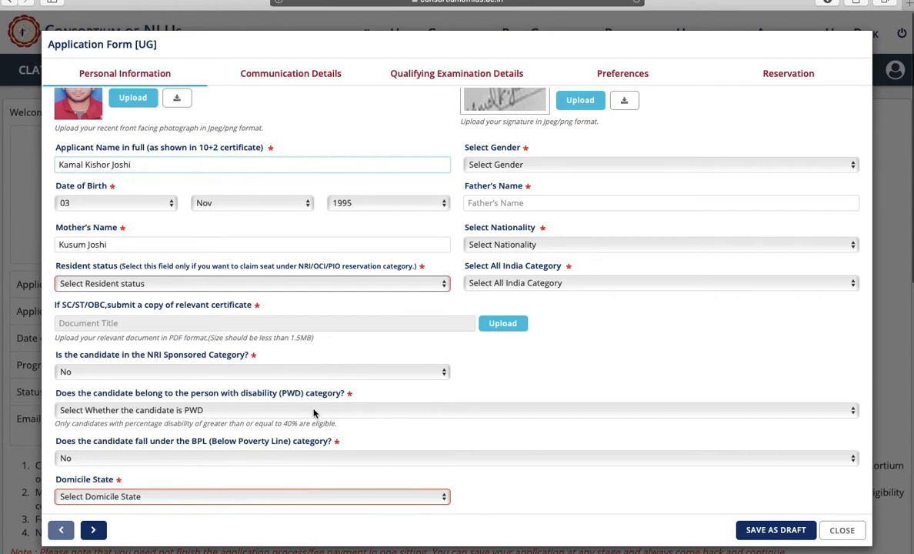
Answer No to the disability question and set domicile state to Uttarakhand.
click(252, 409)
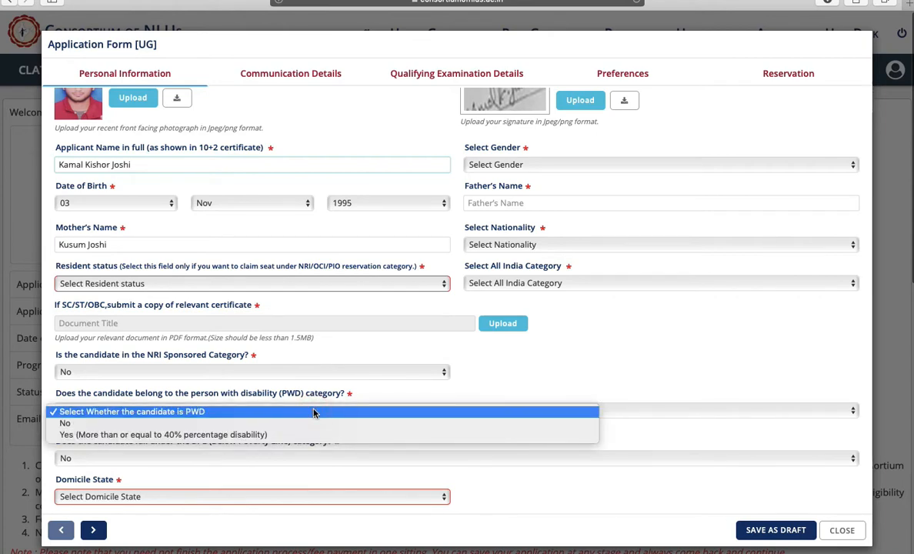
mouse_move(300, 434)
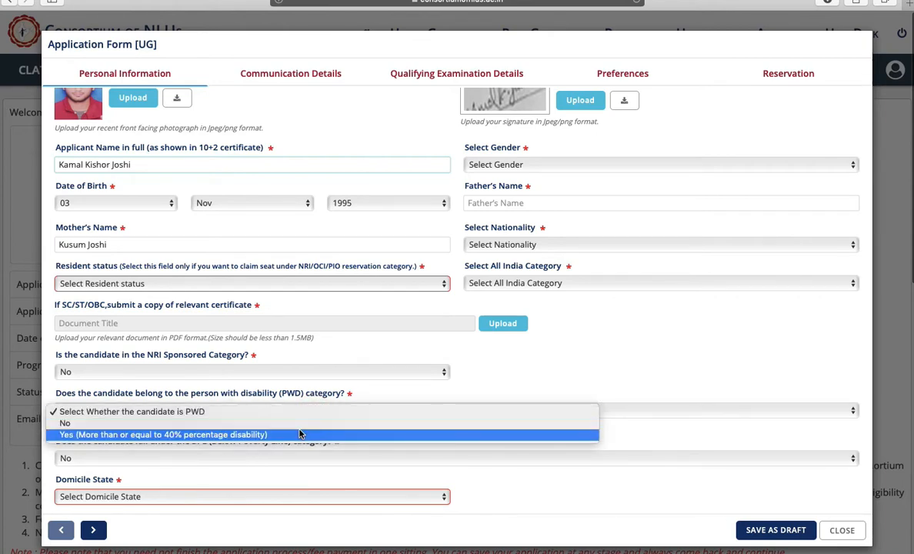
click(64, 421)
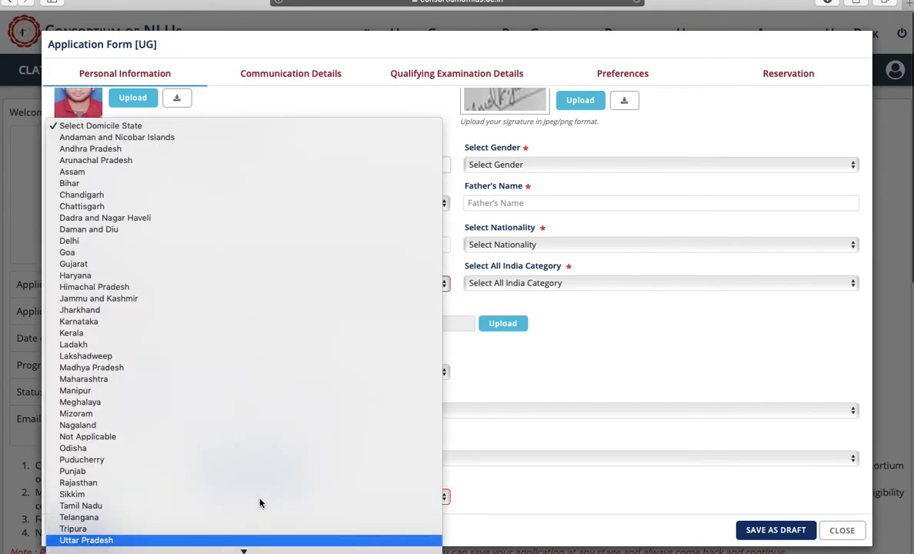
click(83, 496)
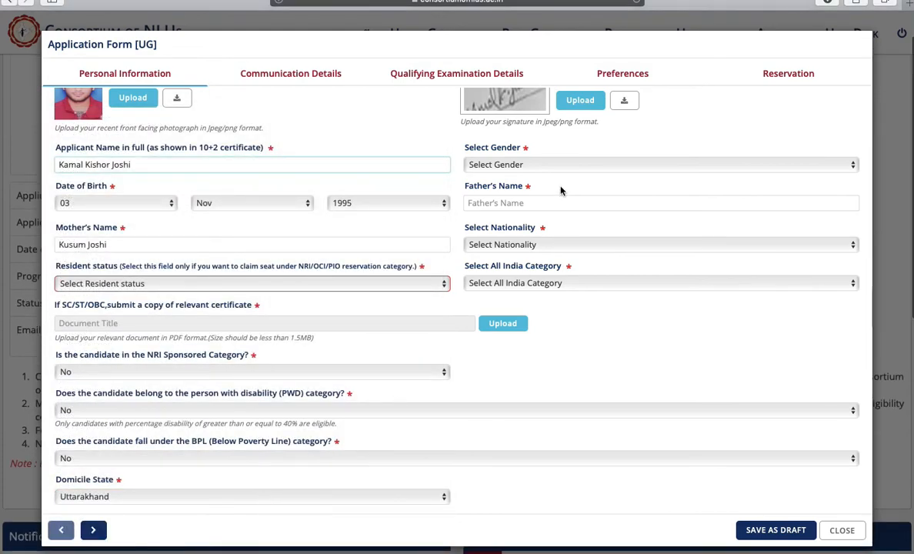
click(658, 163)
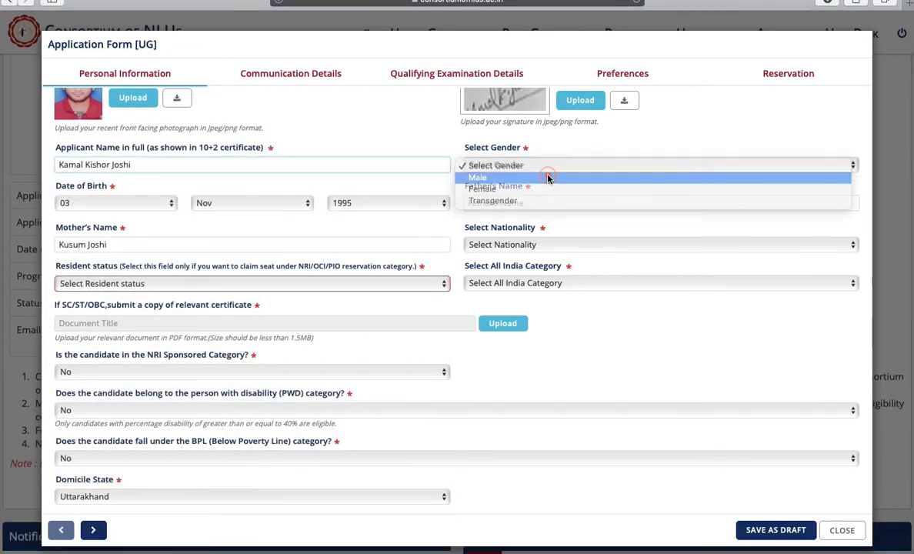
click(477, 176)
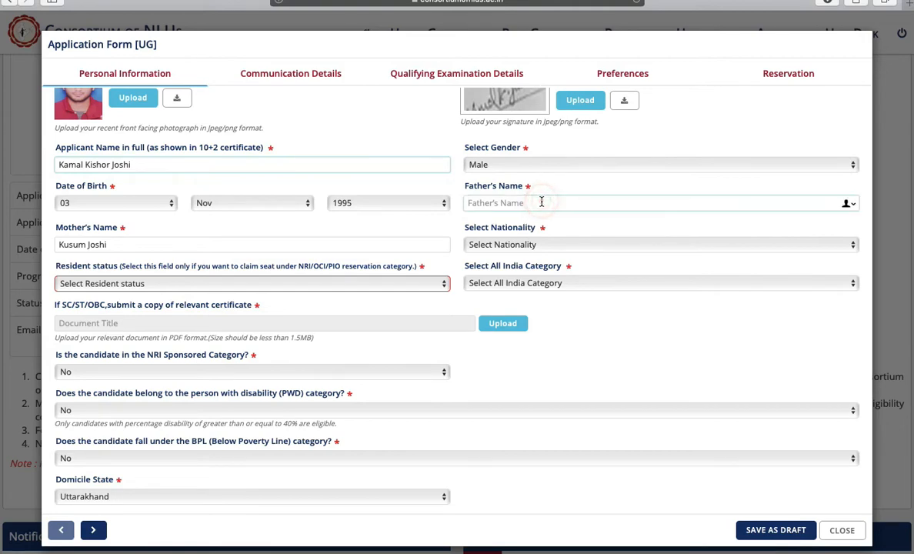
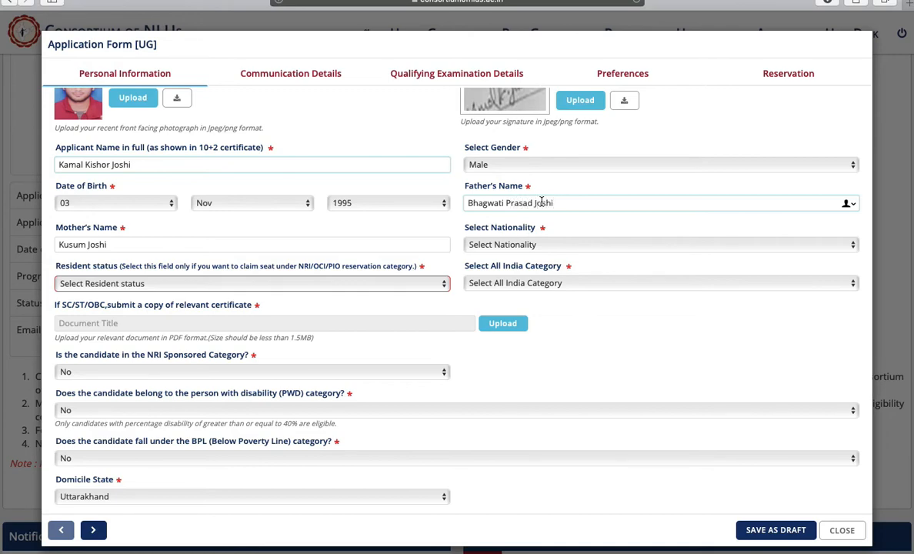
Choose Indian nationality, General All India Category, and save the draft.
click(660, 243)
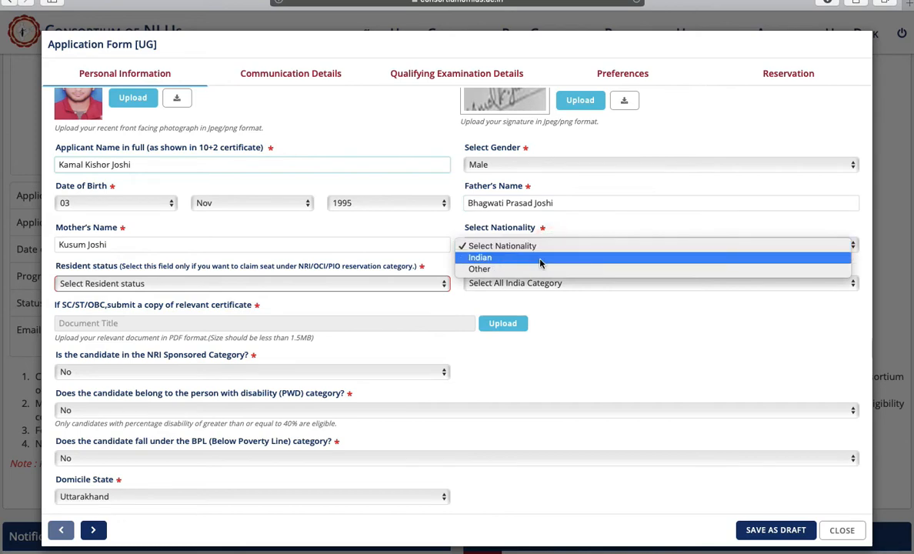
click(480, 257)
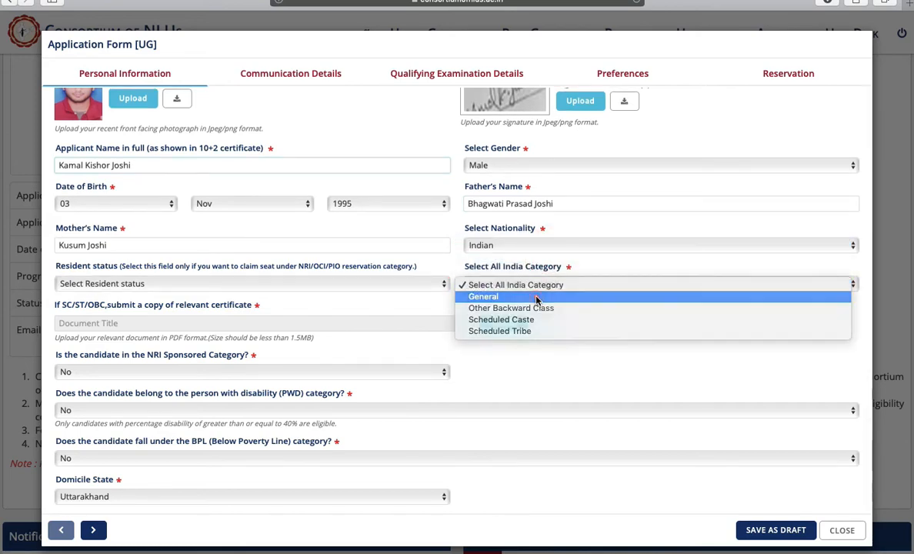
click(483, 295)
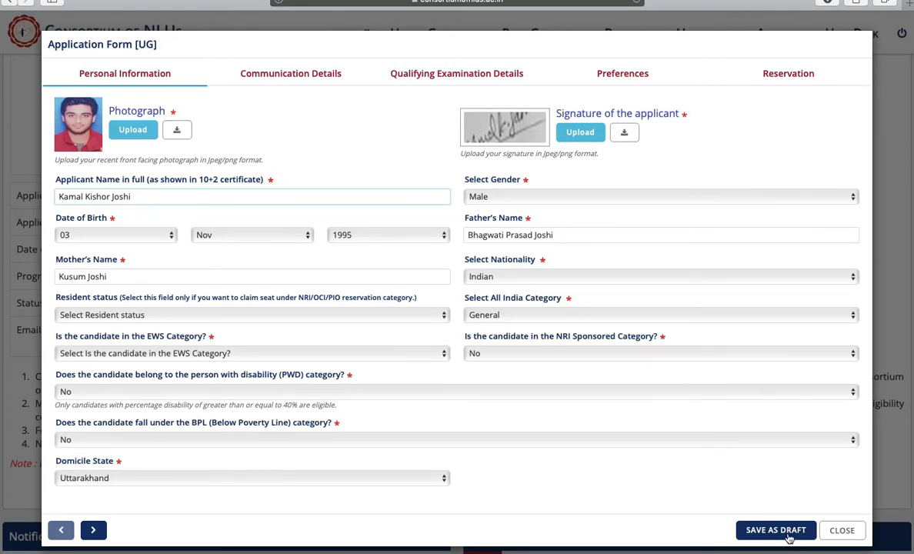
click(776, 529)
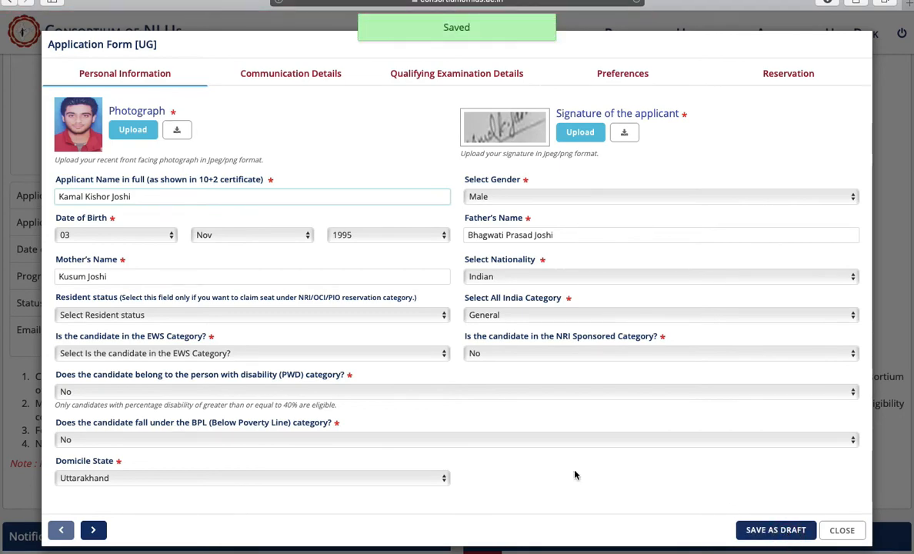
click(291, 74)
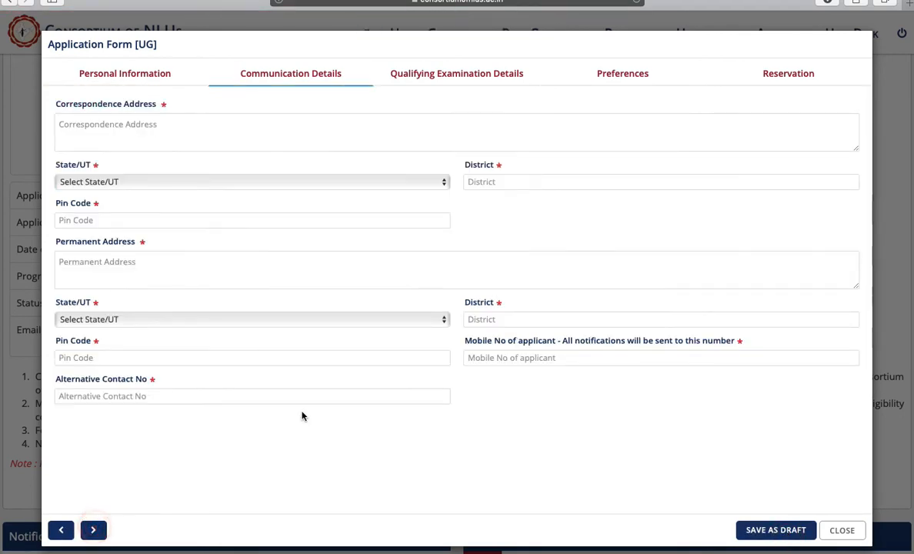
click(228, 132)
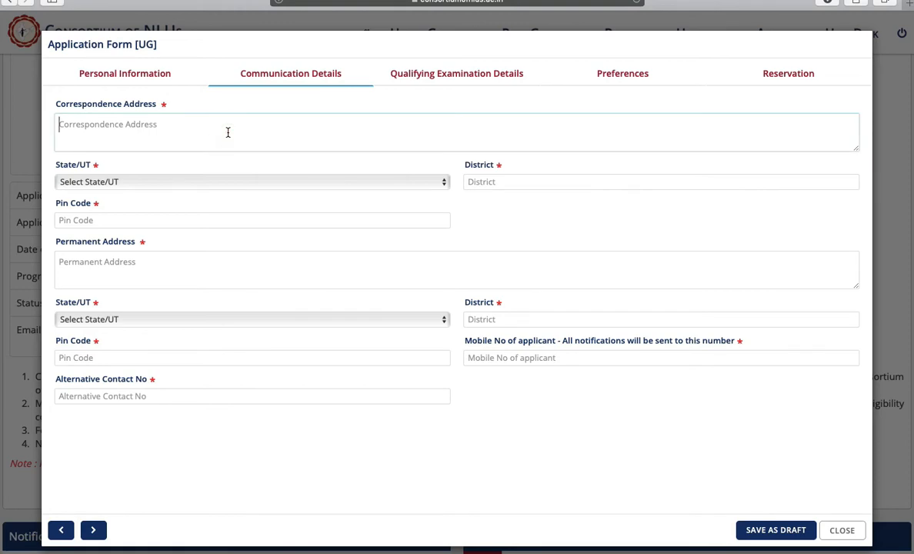
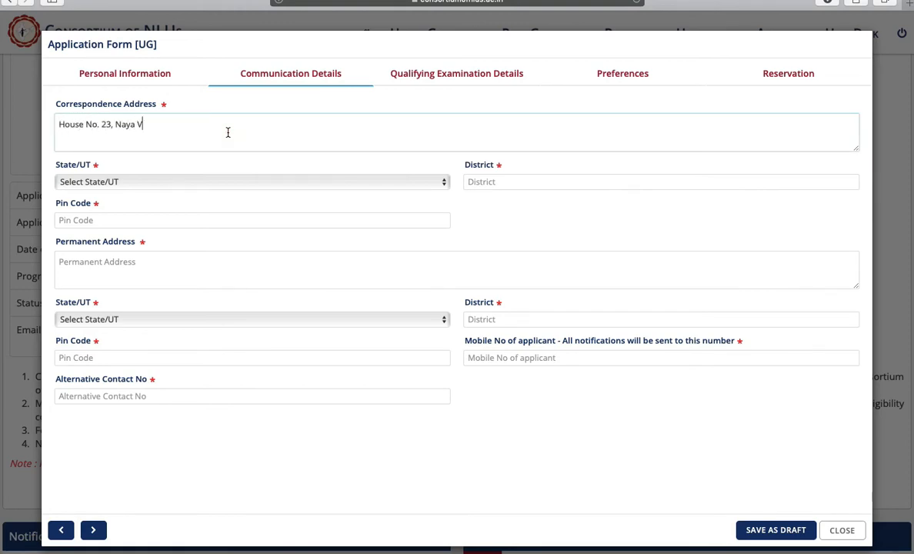
click(252, 181)
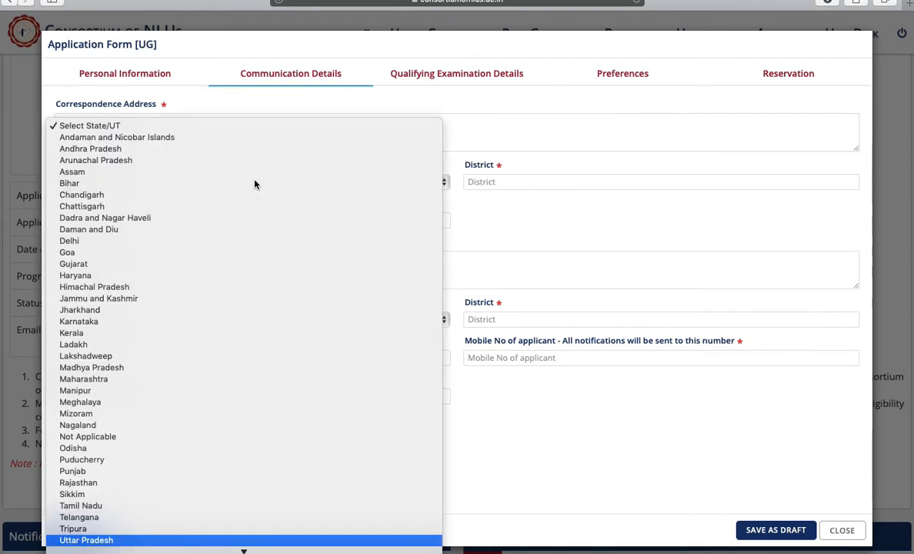
click(83, 182)
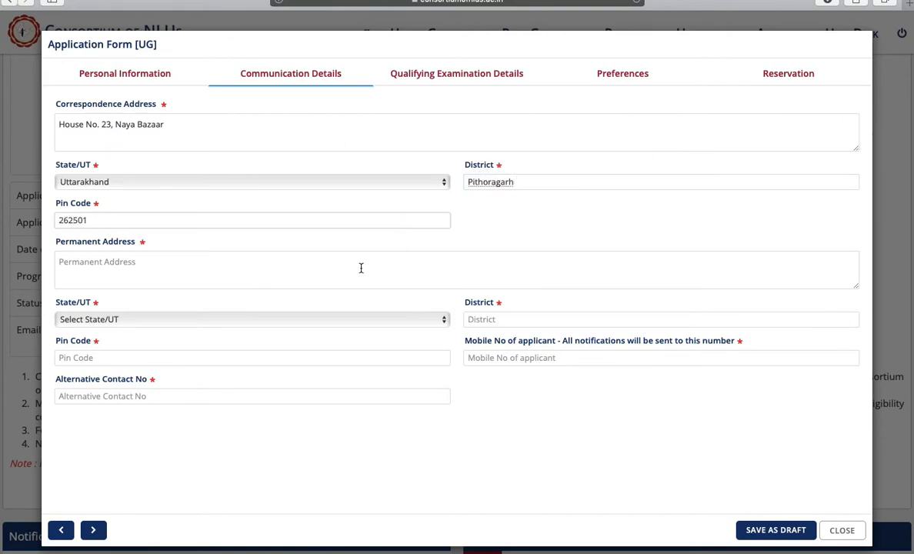
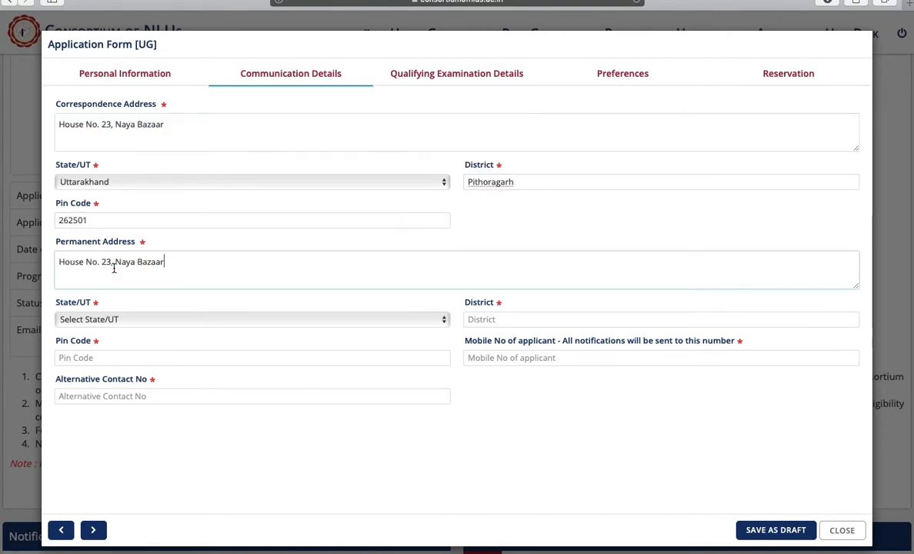
Enter the permanent address in Pithoragarh, Uttarakhand, contact numbers, and save the draft.
click(252, 319)
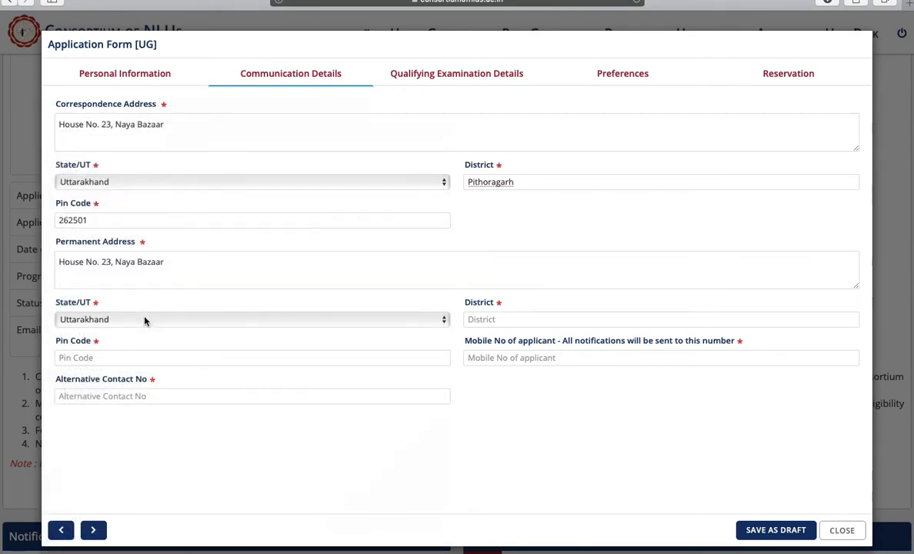
text(Pithoragarh)
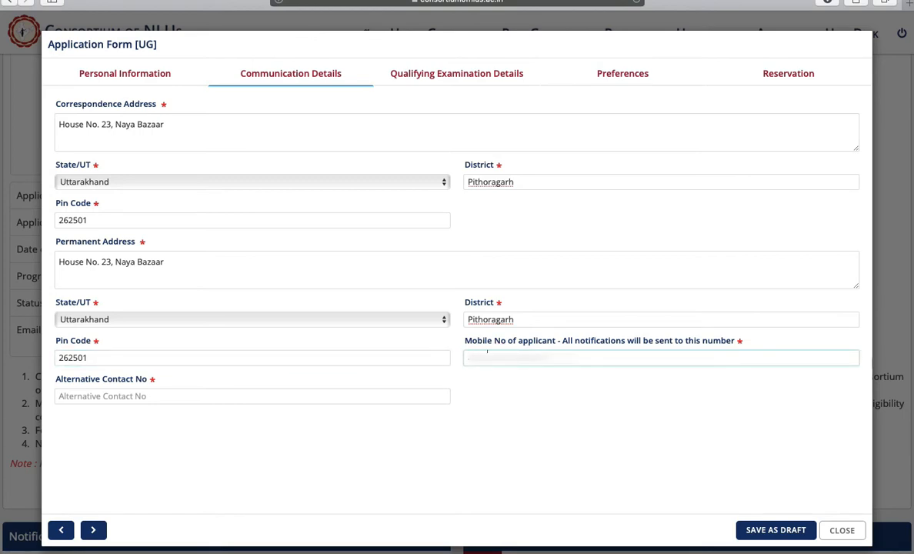
click(661, 356)
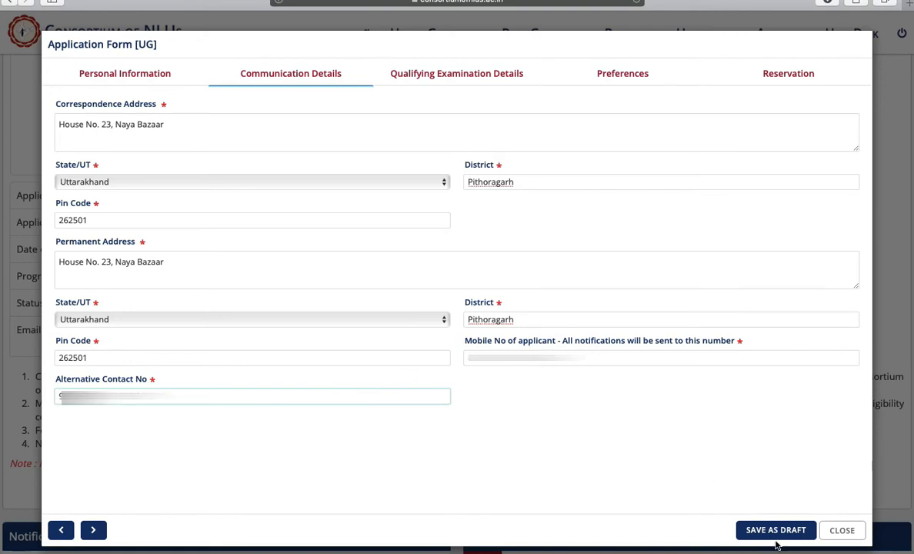
click(775, 529)
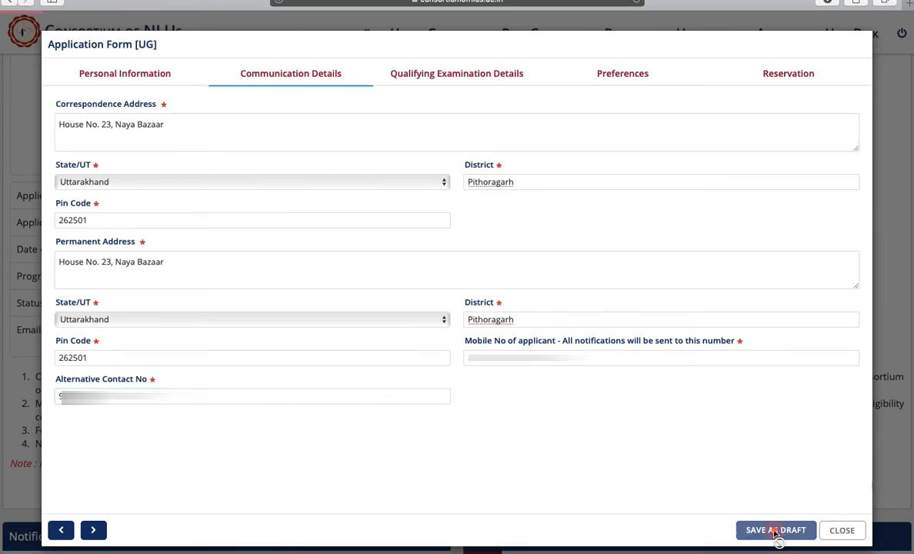
click(775, 529)
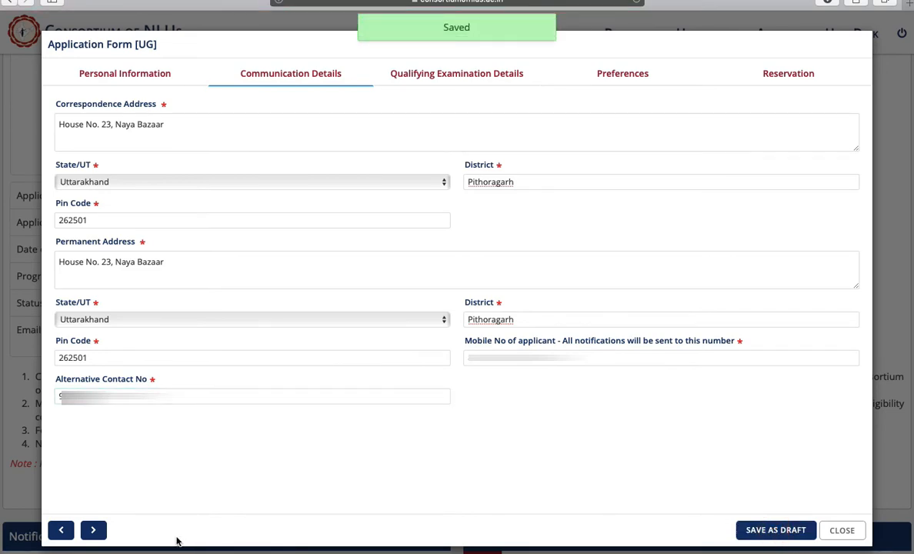
Set qualifying exam 10+2 Science, Uttarakhand Board, status Passed.
click(455, 74)
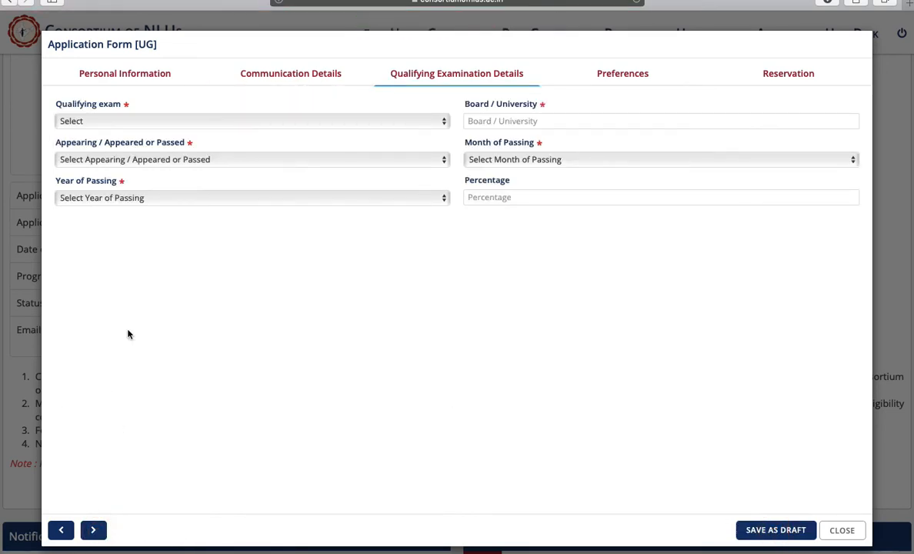
click(252, 120)
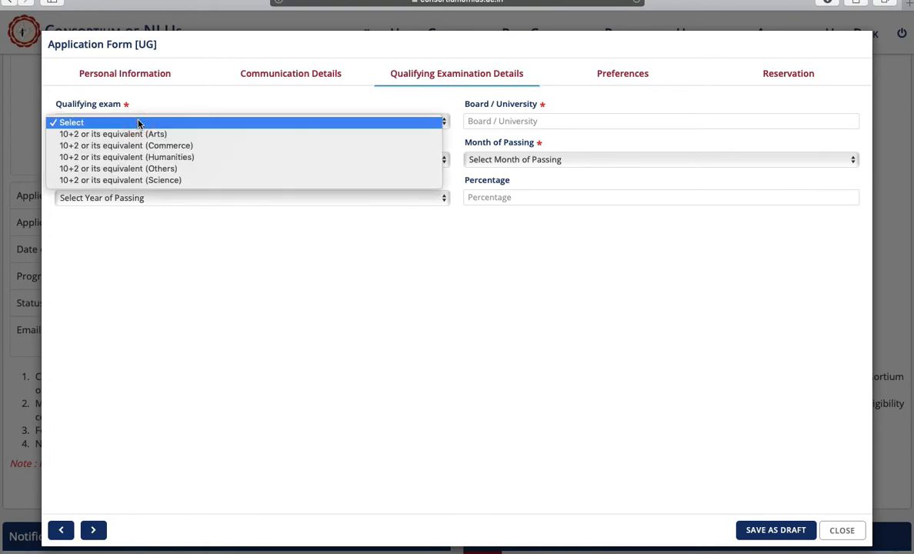
click(120, 180)
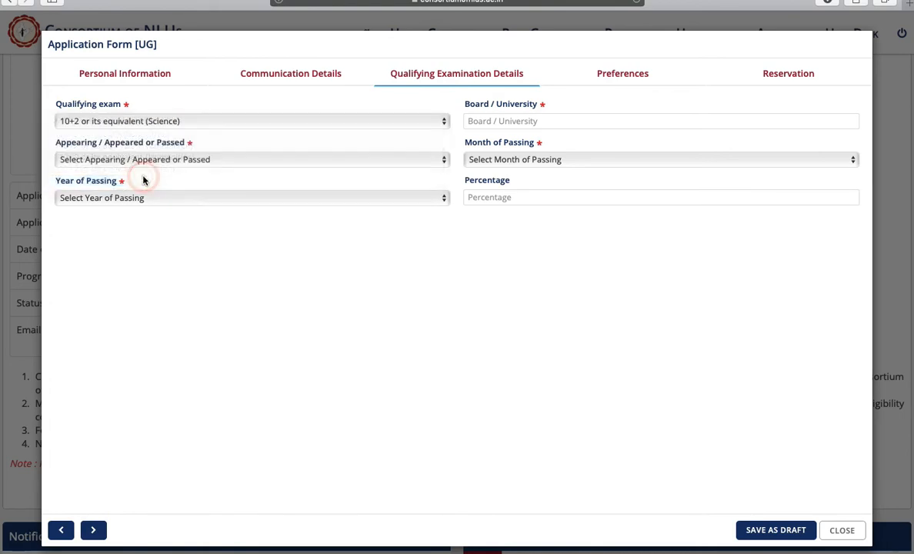
text(Uttarakhn)
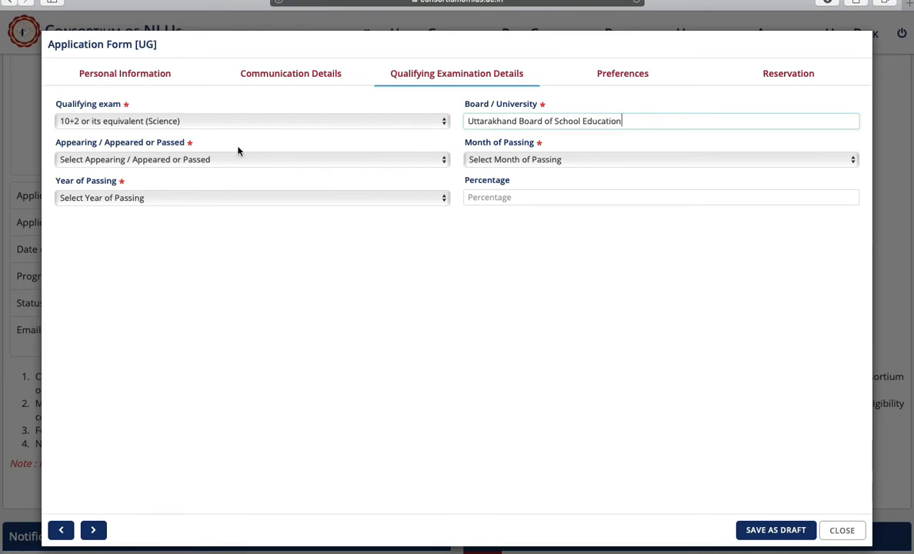
click(253, 159)
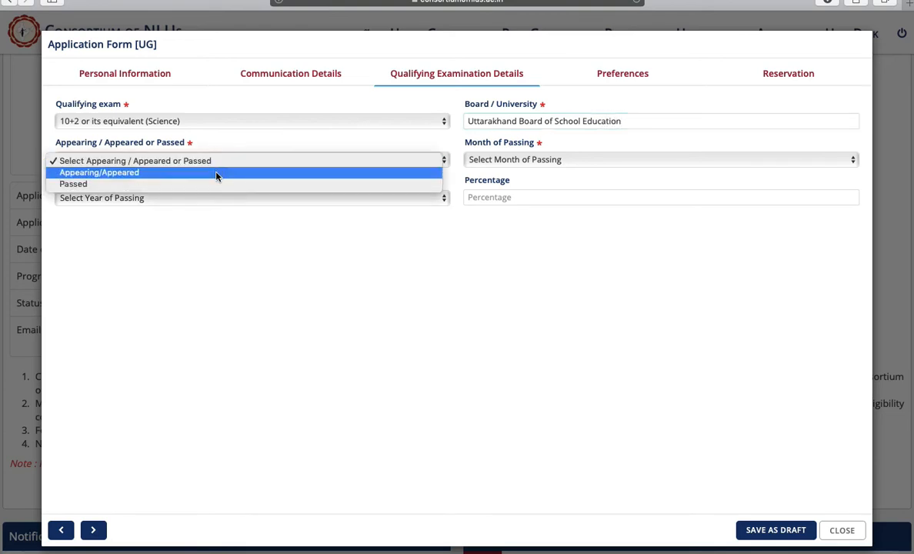
click(74, 184)
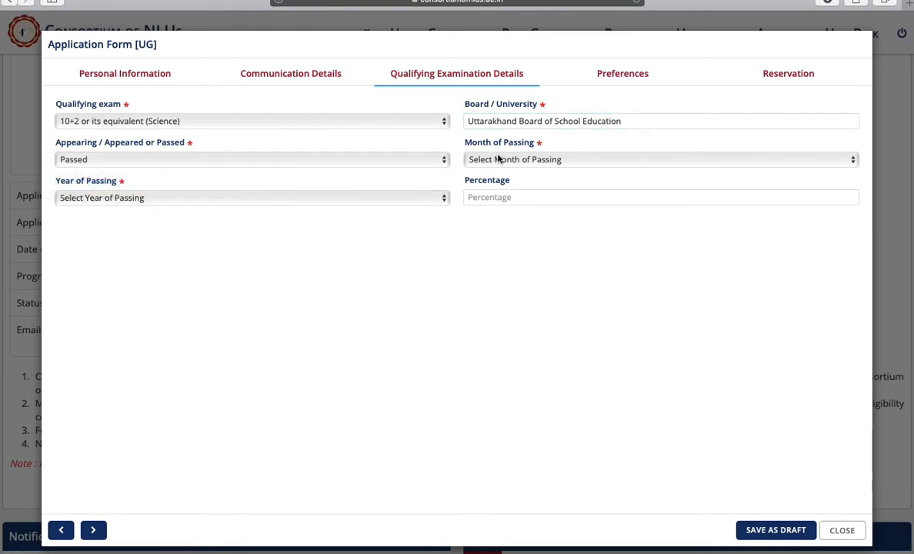
Set passing June 2020 with 80 percent and save the draft.
click(660, 158)
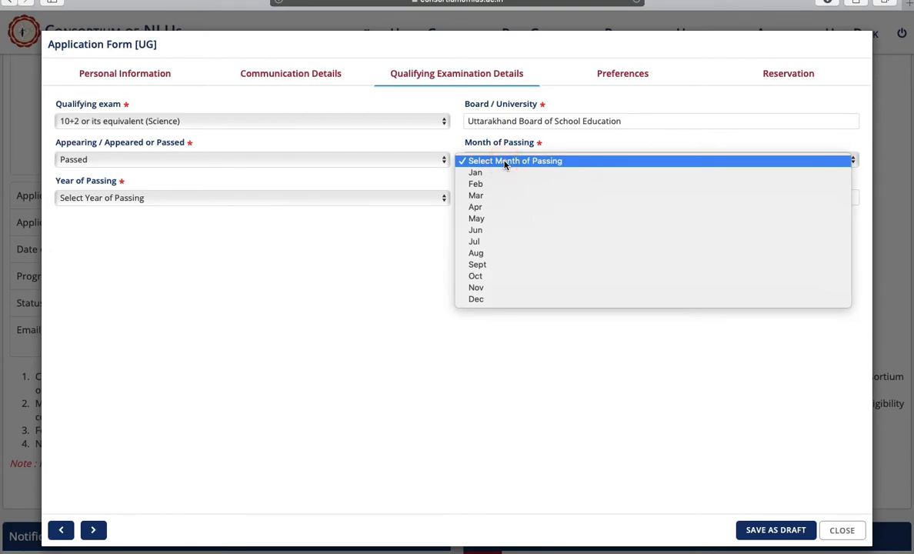
mouse_move(476, 229)
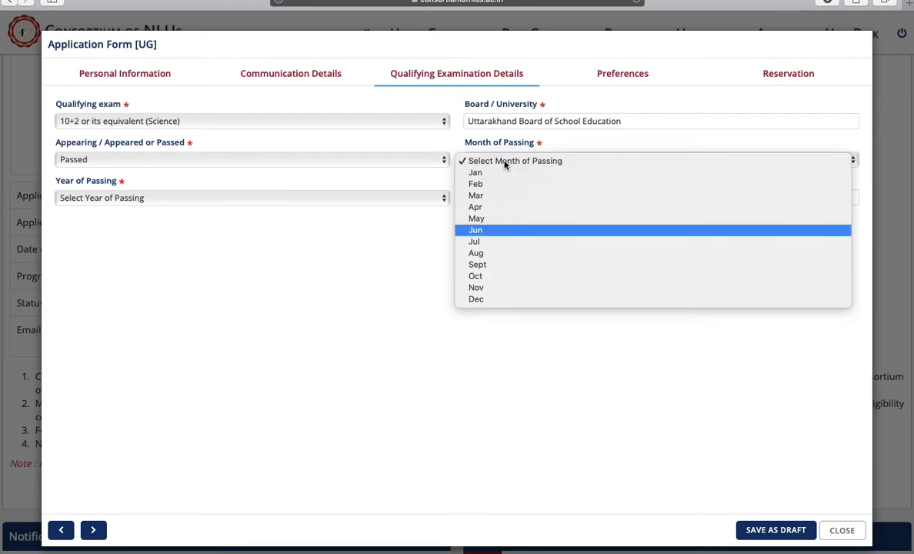
click(475, 229)
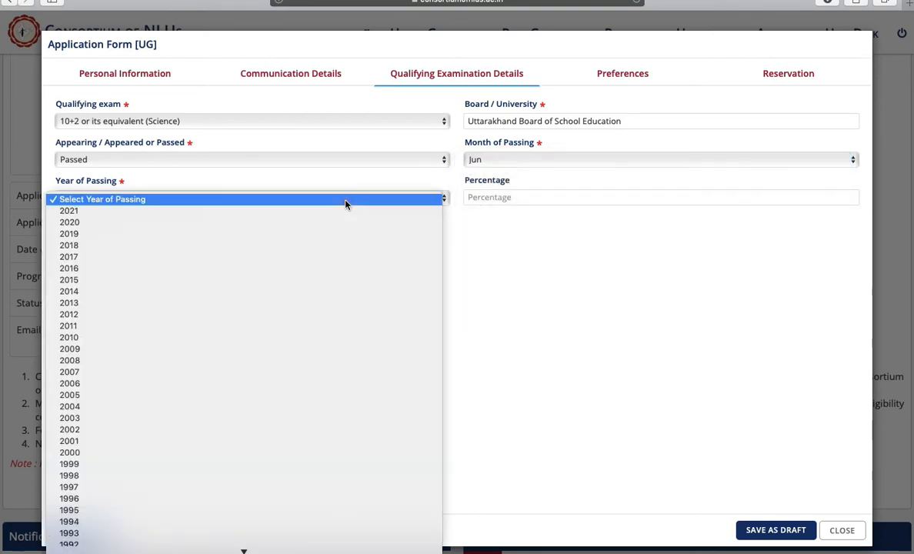
mouse_move(335, 221)
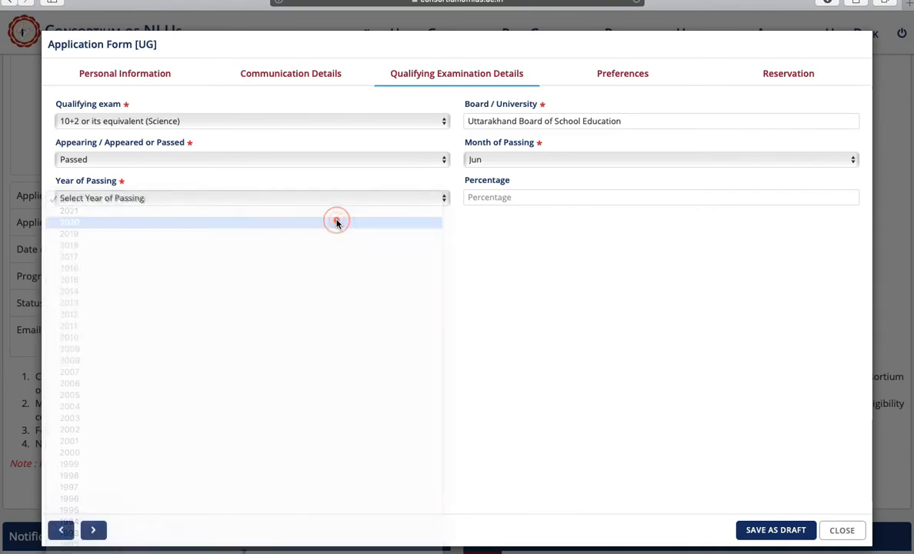
click(69, 222)
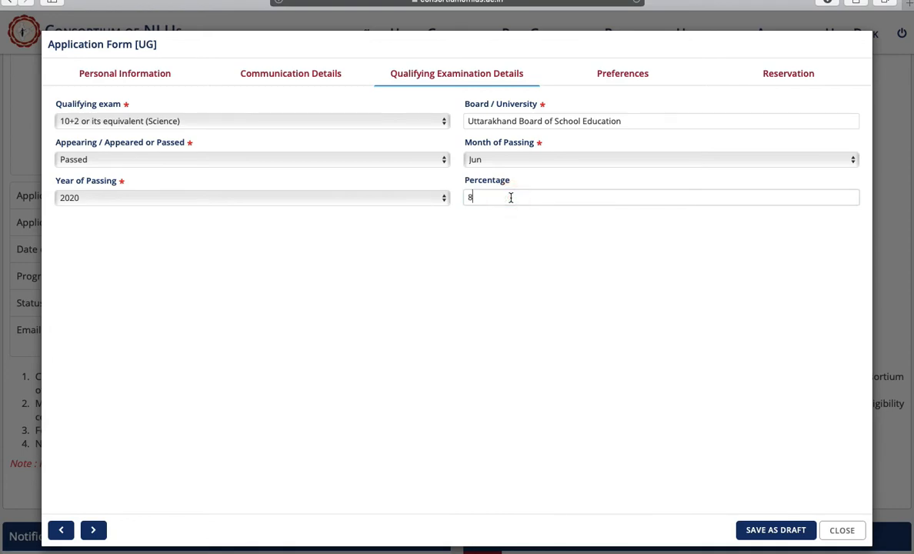
text(0)
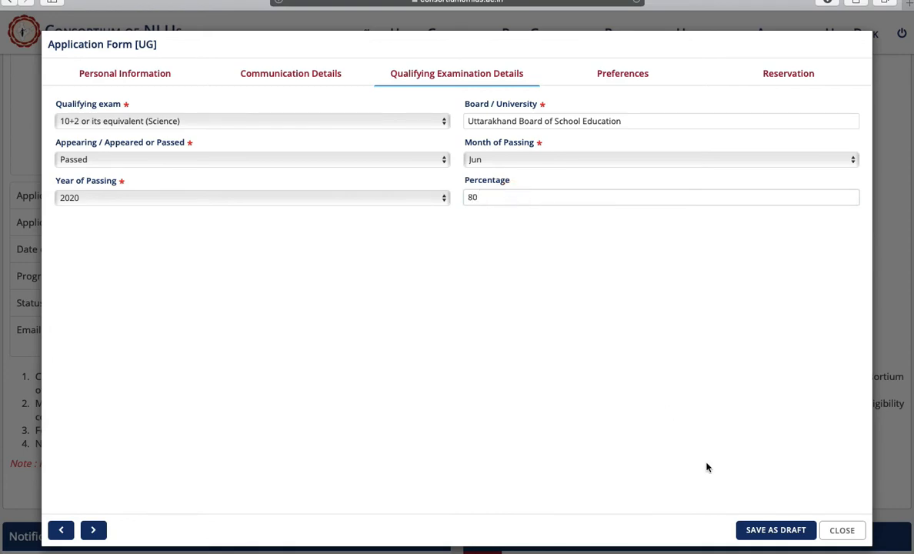
click(775, 529)
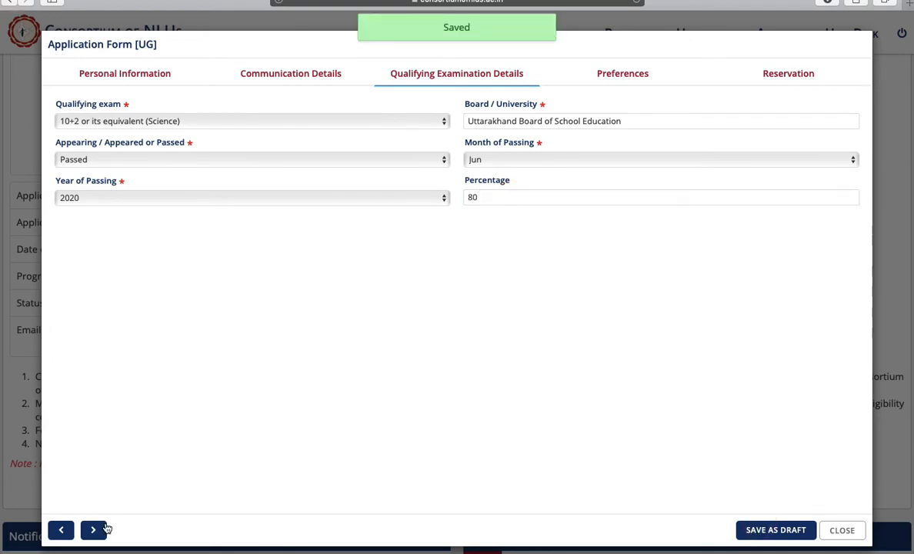
Choose test centres Dehradun first, Agra second and Ahmedabad third.
click(92, 529)
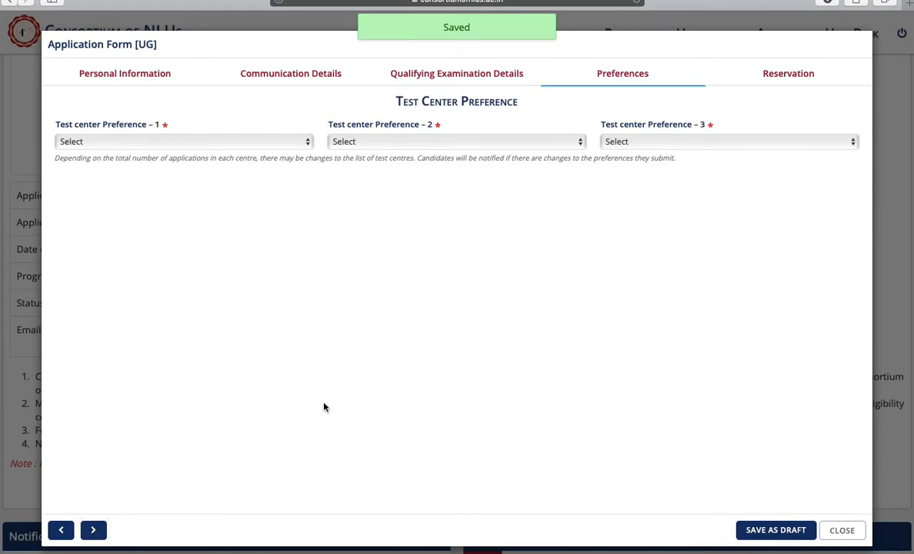
click(183, 141)
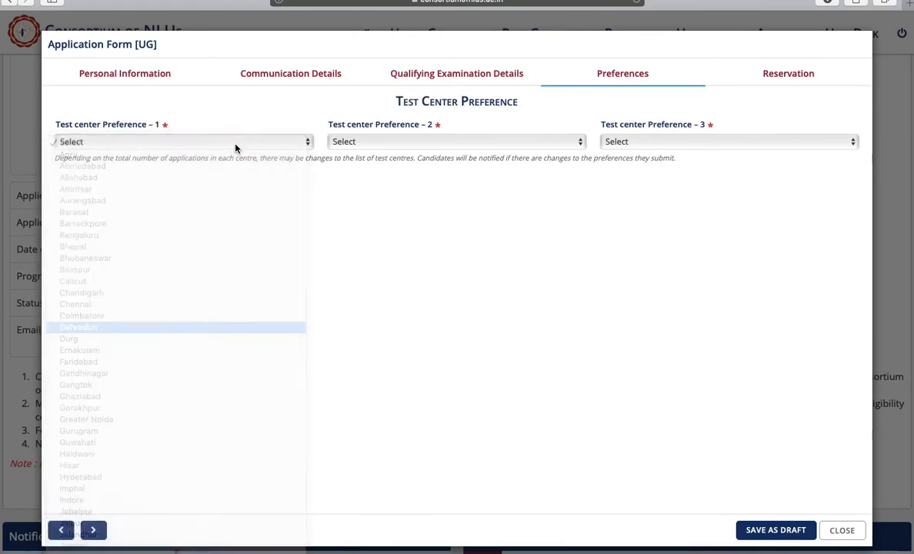
click(77, 326)
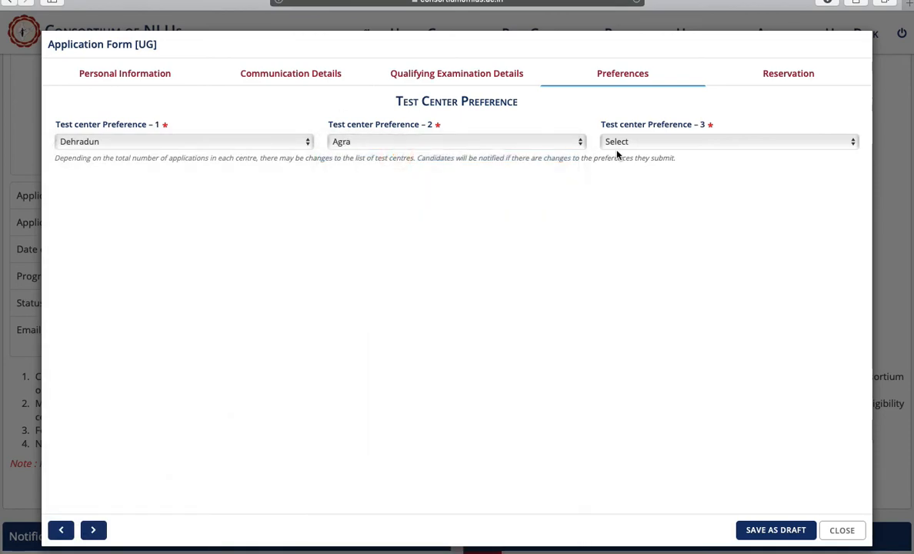
click(726, 142)
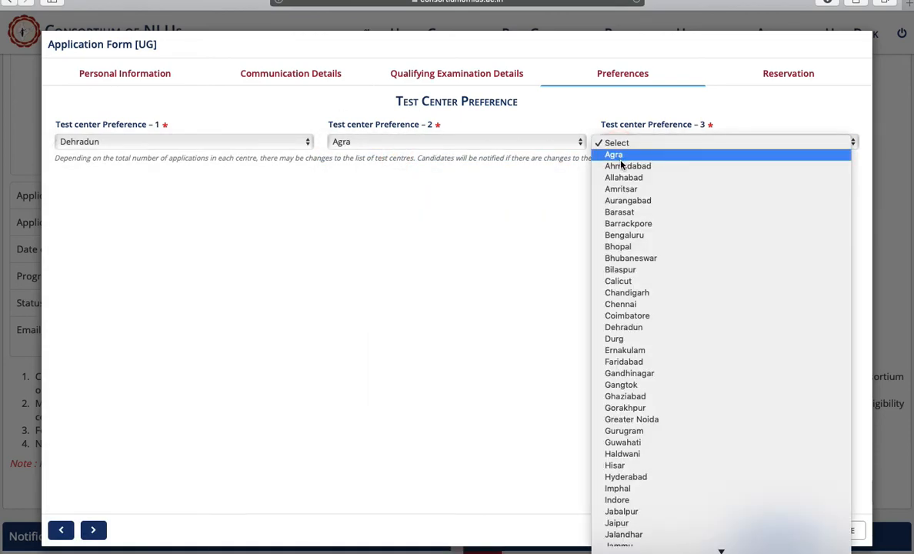
click(627, 166)
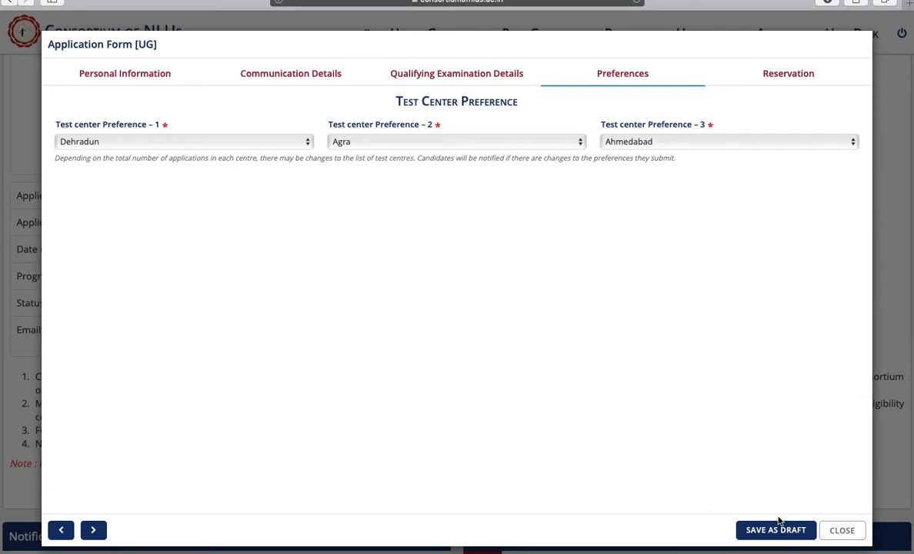
Save the test centre preferences as draft and move to the Reservation section.
click(775, 529)
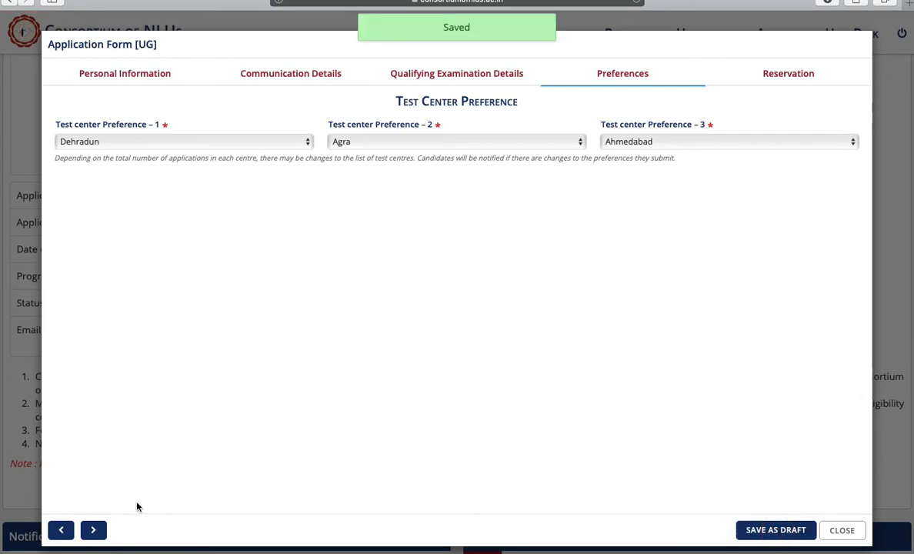
click(92, 529)
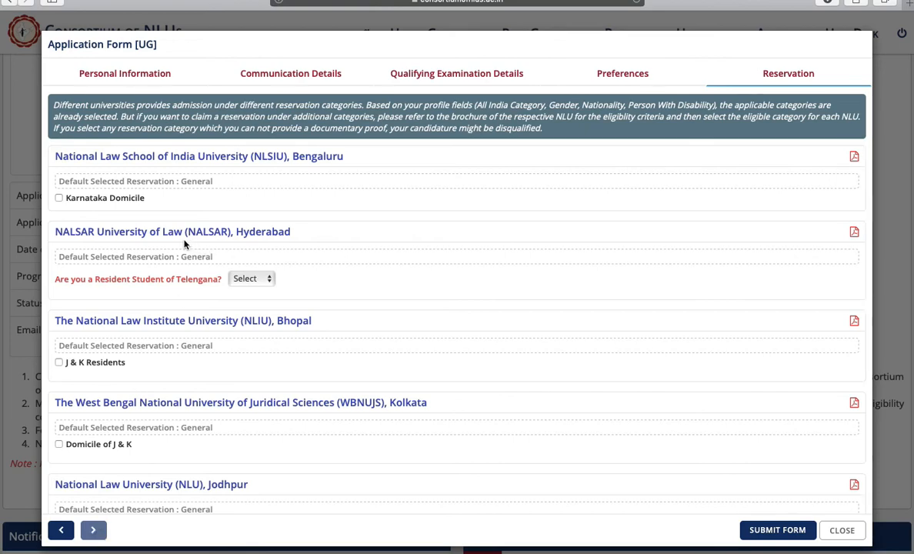
mouse_move(178, 237)
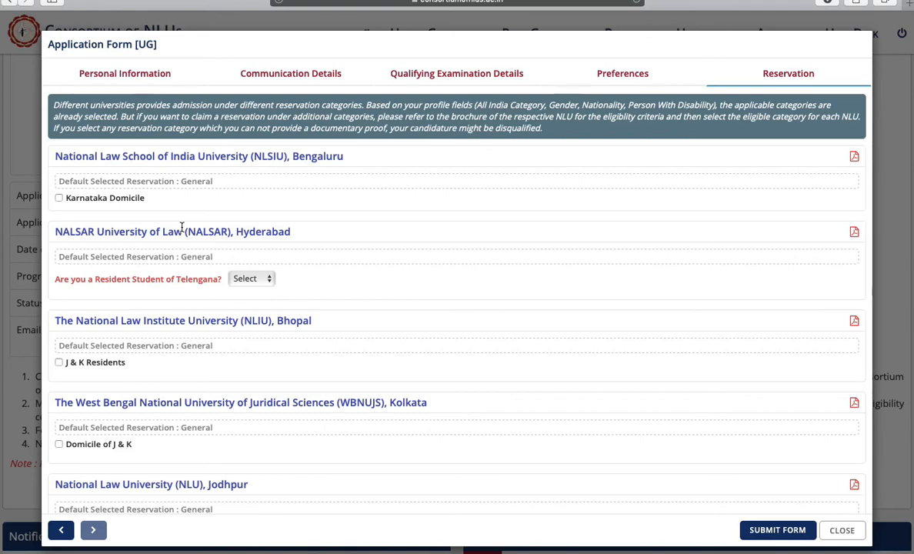
mouse_move(163, 256)
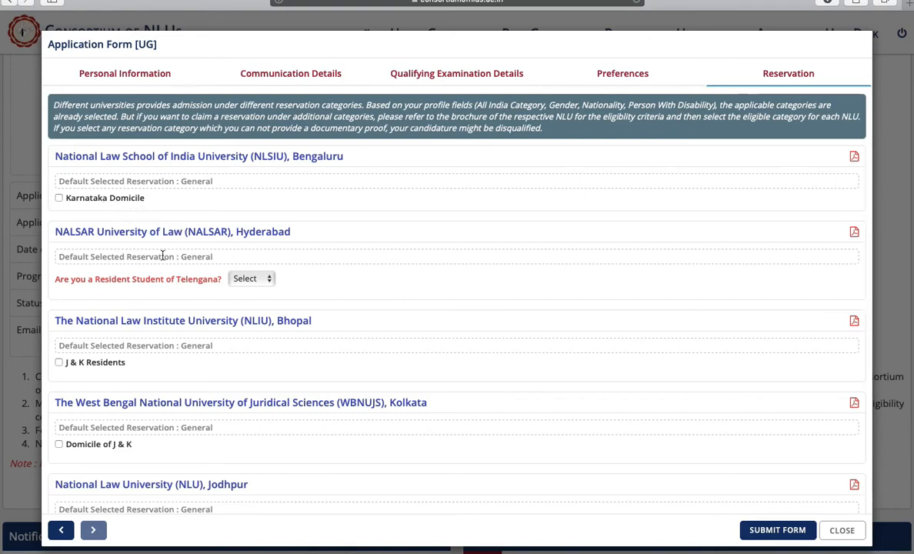
Review the Reservation section listing each NLU's category options.
scroll(down, 3)
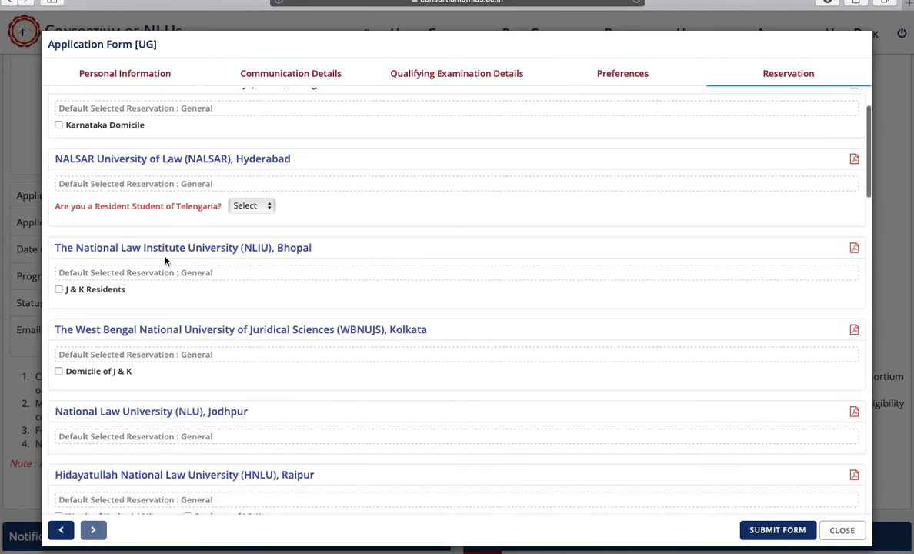
scroll(down, 3)
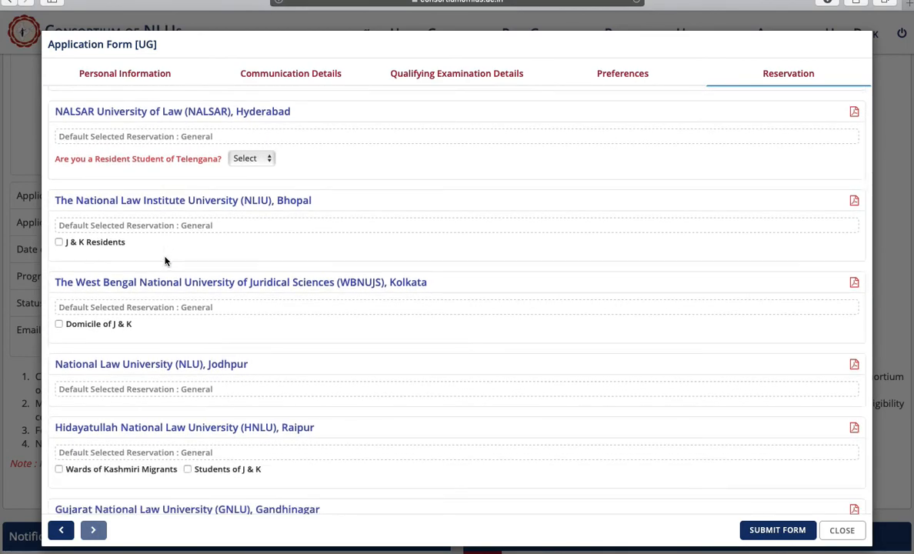
scroll(down, 3)
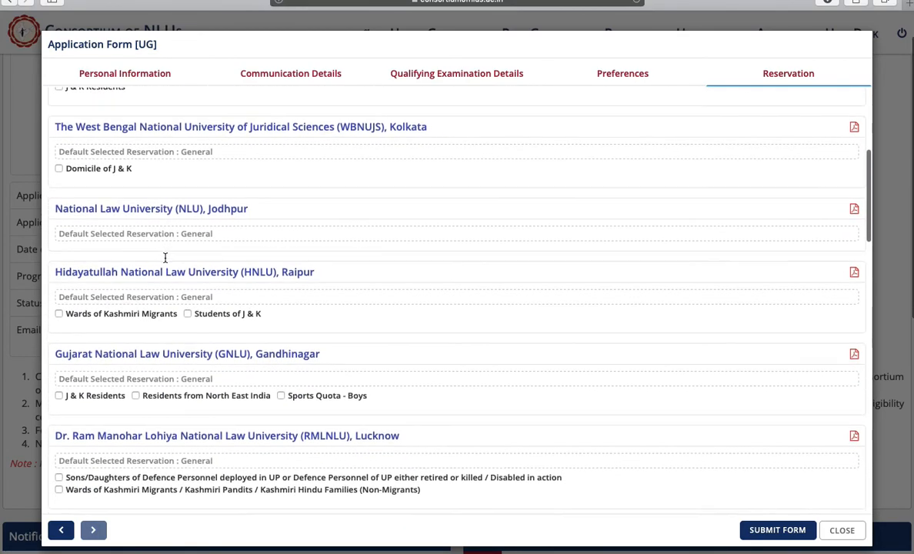
scroll(down, 3)
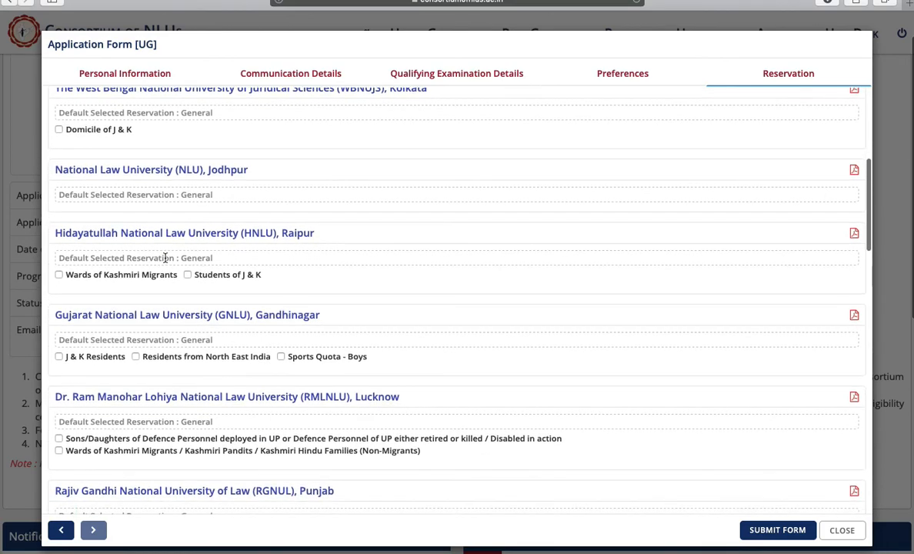
scroll(down, 3)
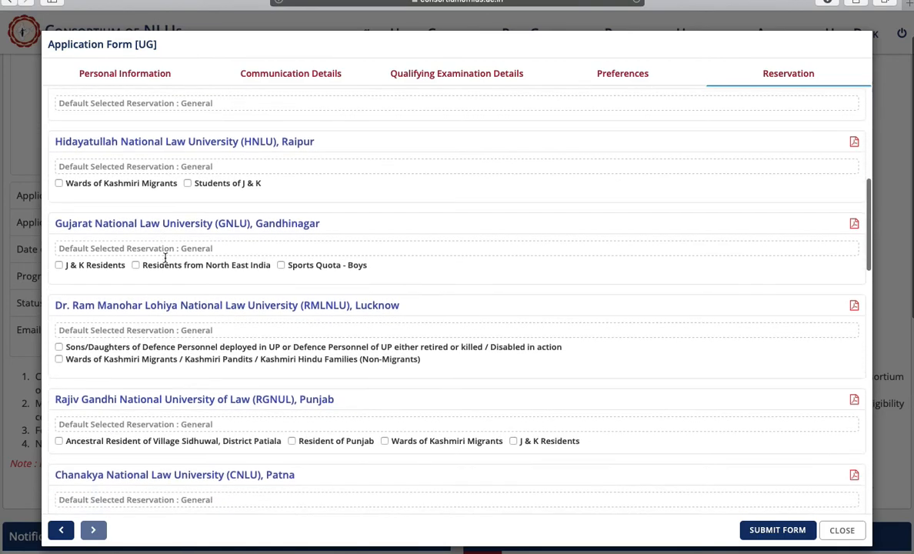
scroll(down, 3)
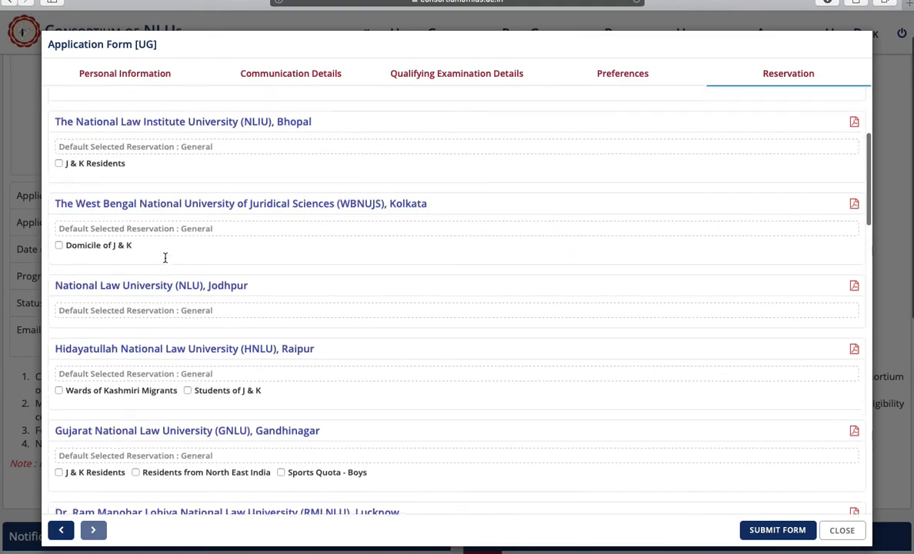
scroll(down, 3)
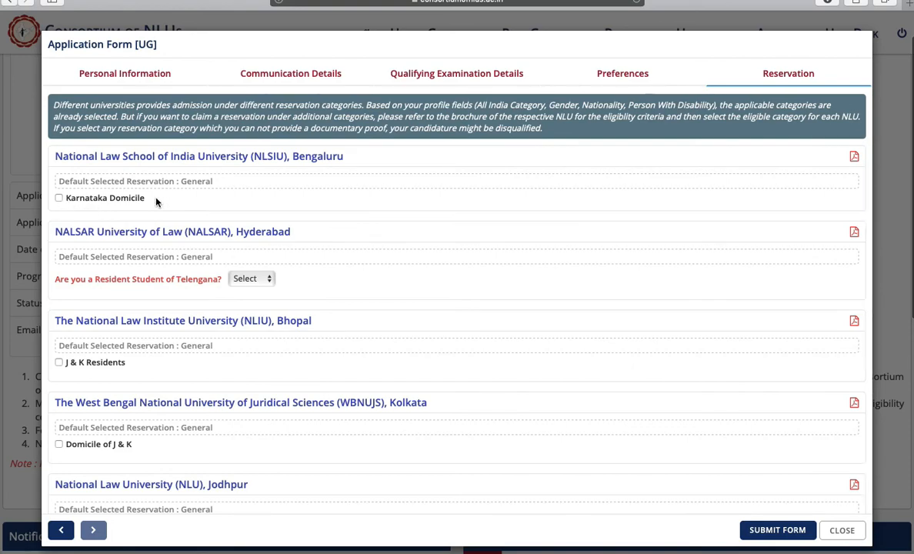
scroll(down, 3)
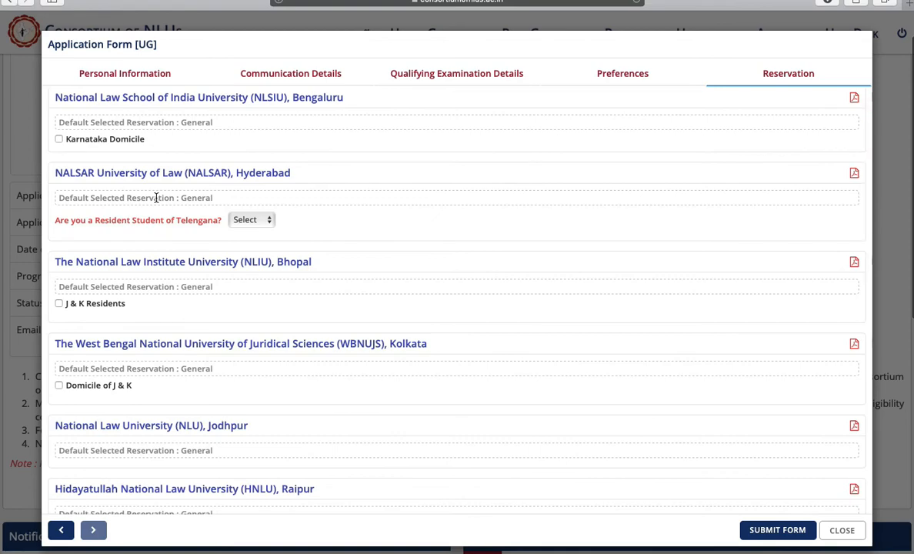
scroll(down, 3)
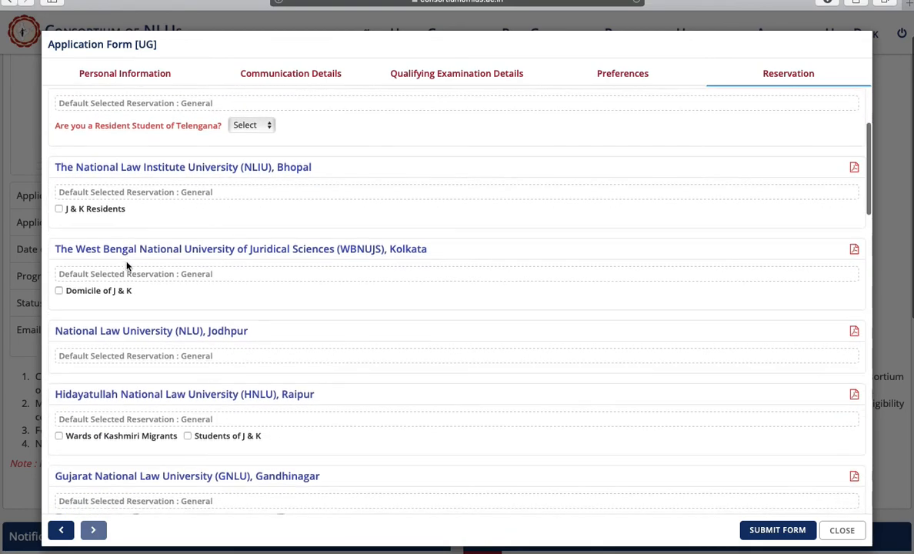
scroll(down, 3)
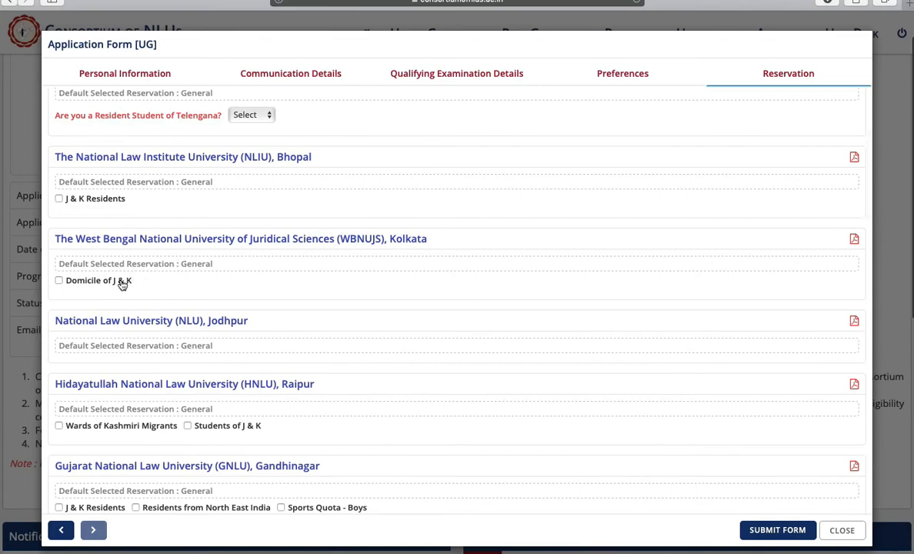
scroll(down, 3)
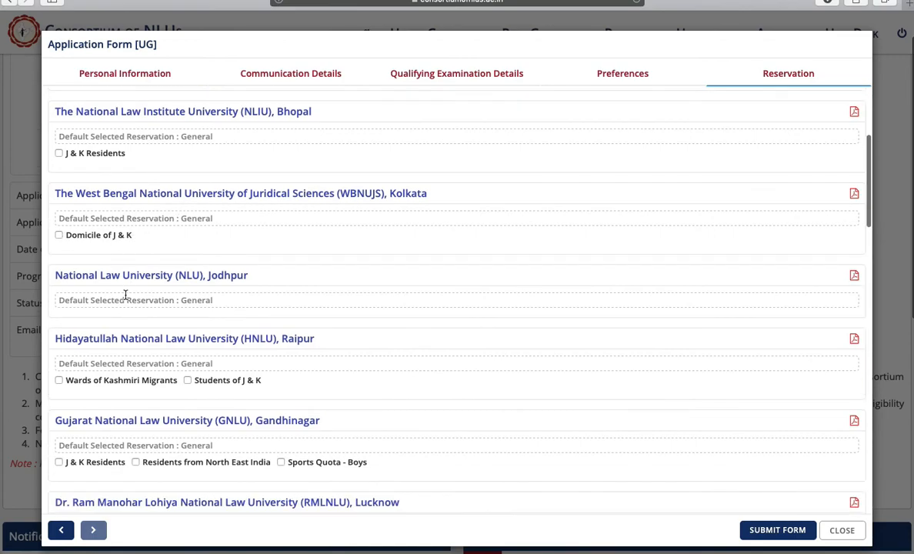
scroll(down, 3)
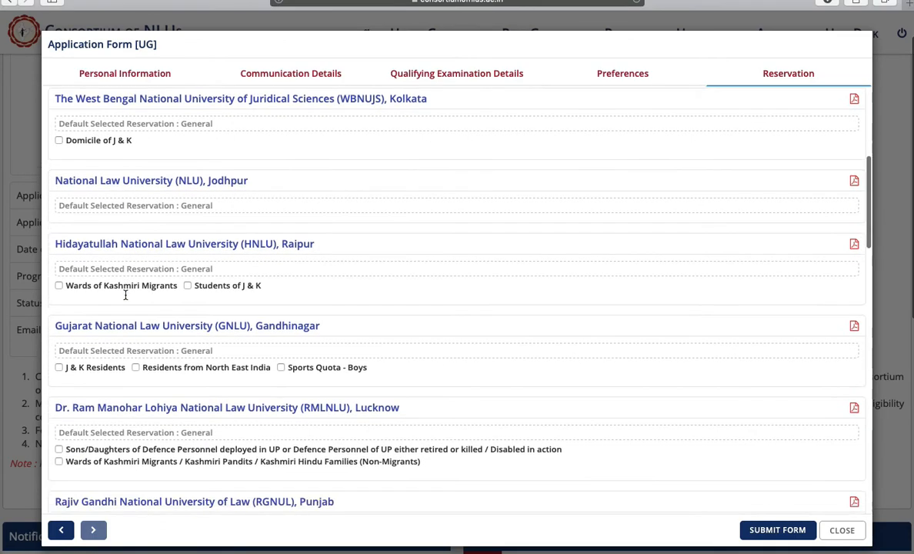
scroll(down, 3)
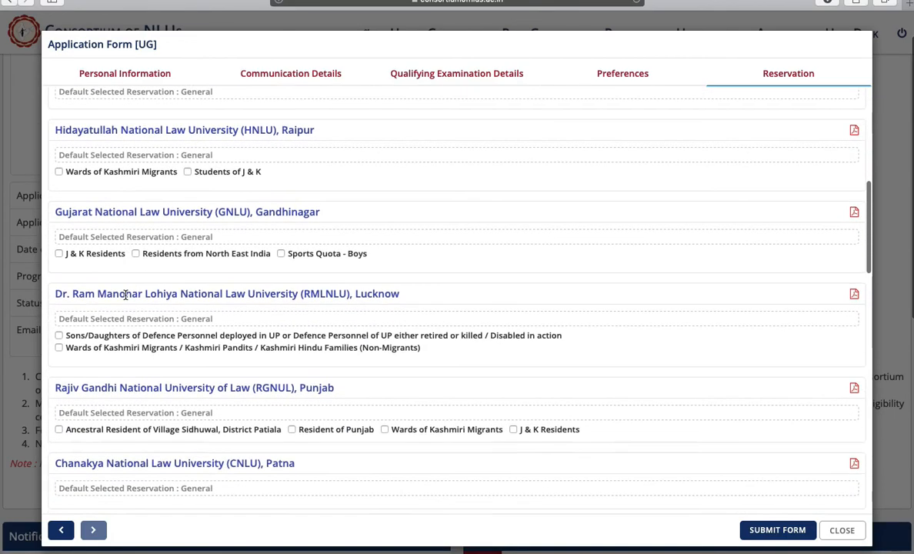
scroll(down, 3)
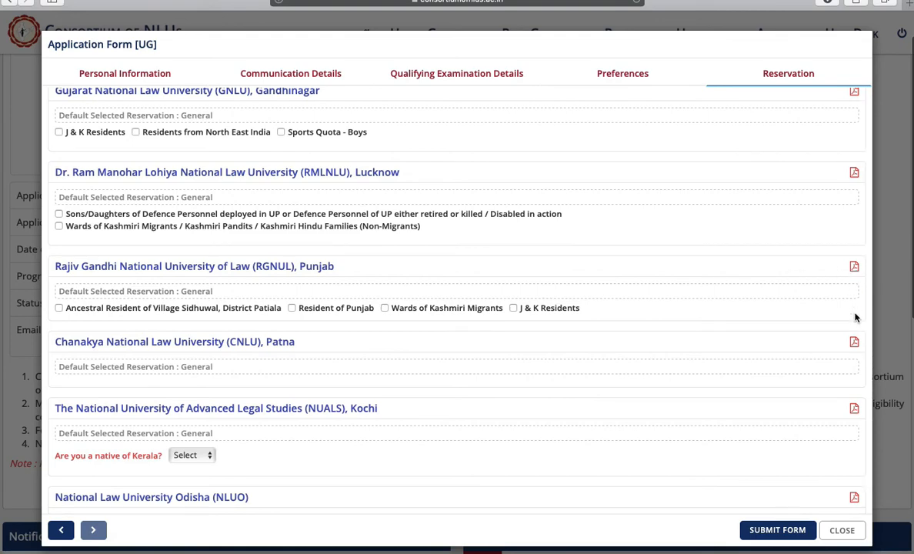
mouse_move(709, 434)
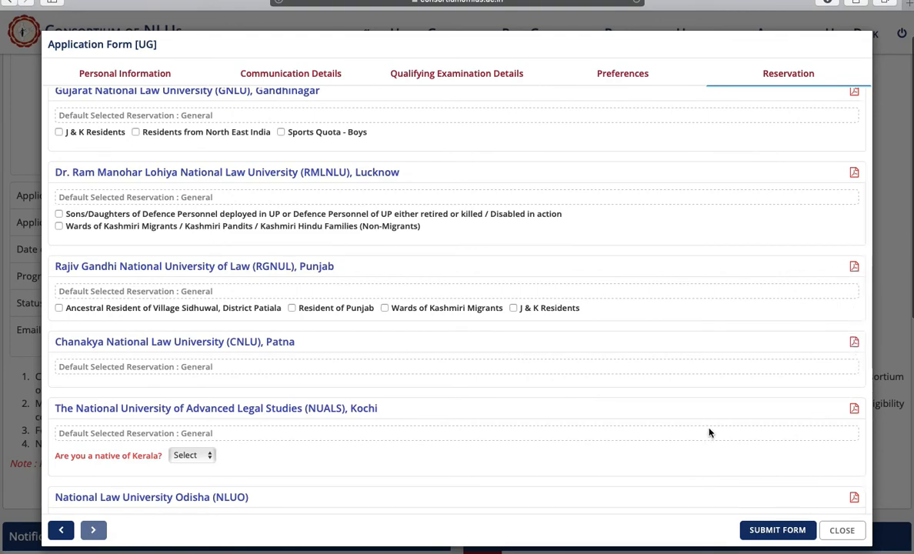
scroll(down, 3)
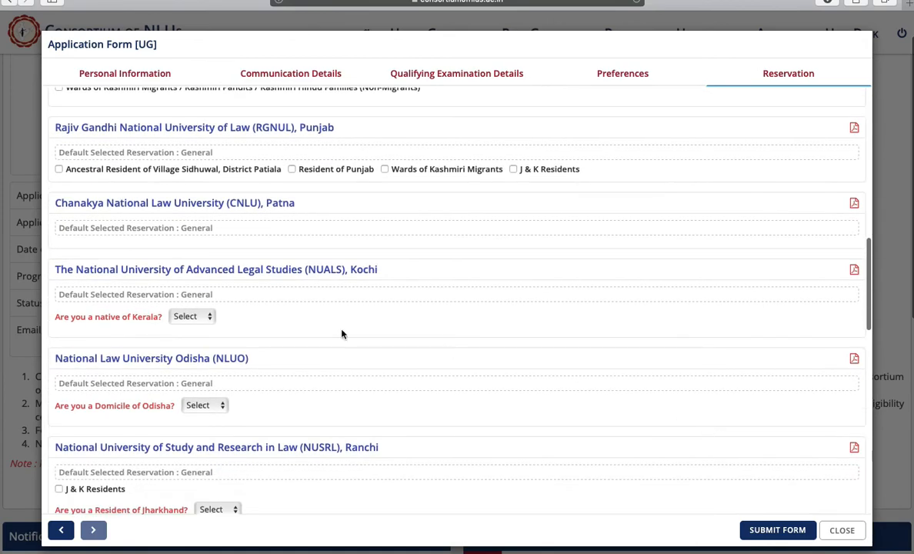
mouse_move(114, 316)
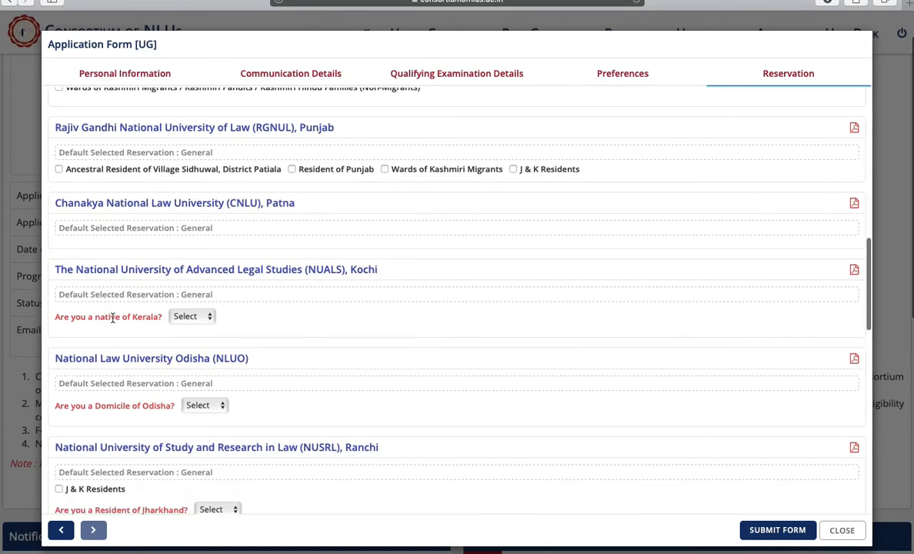
click(191, 316)
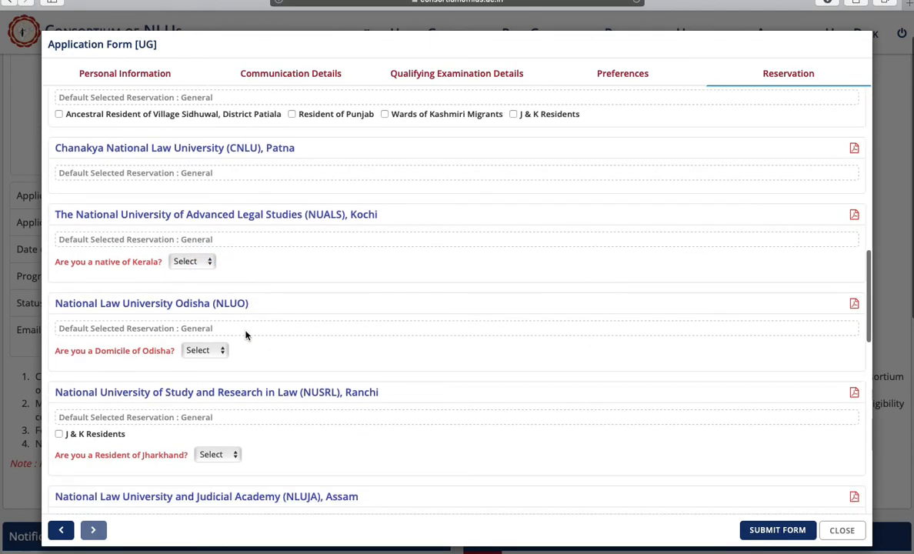
Affirm the declaration and submit the UG application, confirming in the popup.
scroll(down, 3)
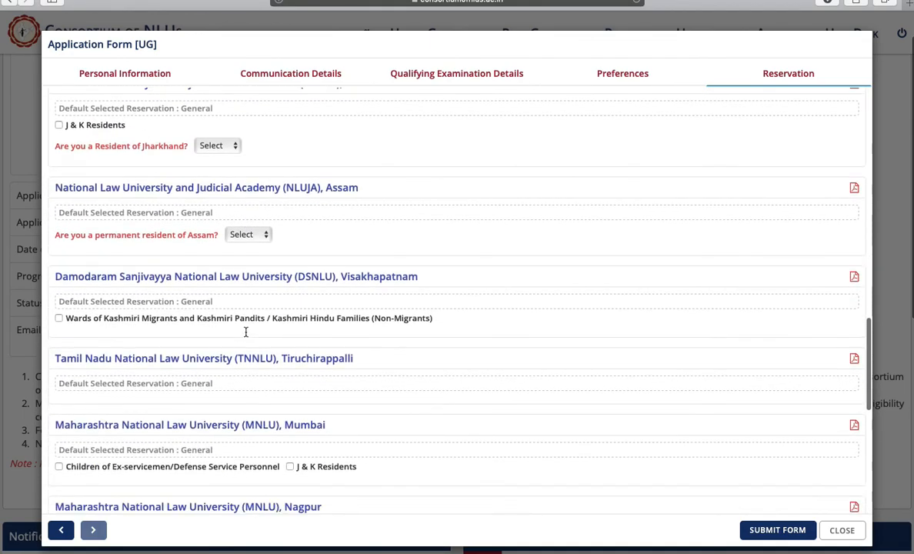
scroll(down, 3)
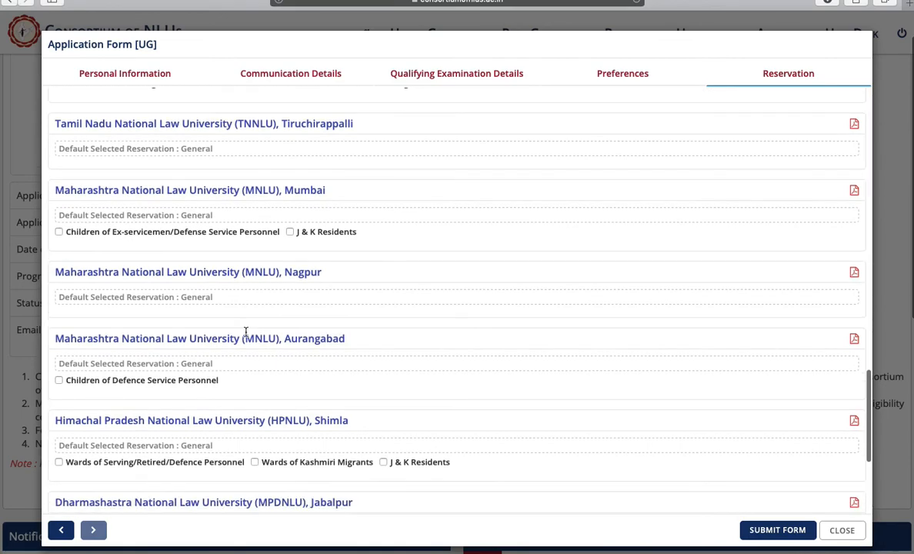
scroll(down, 3)
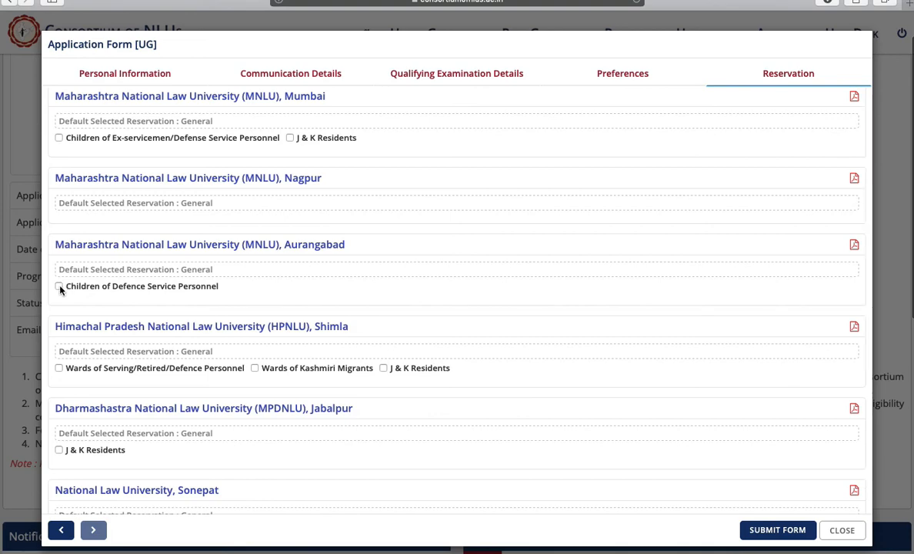
scroll(down, 3)
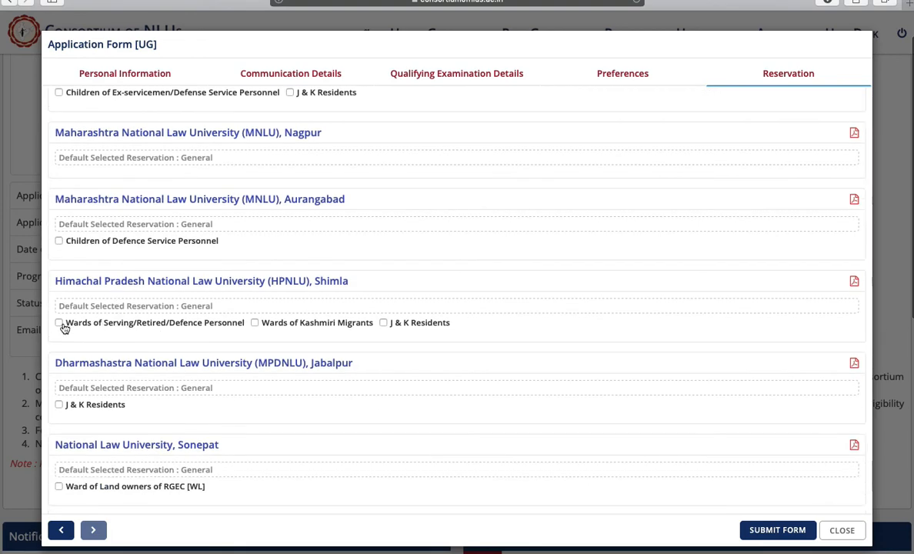
scroll(down, 3)
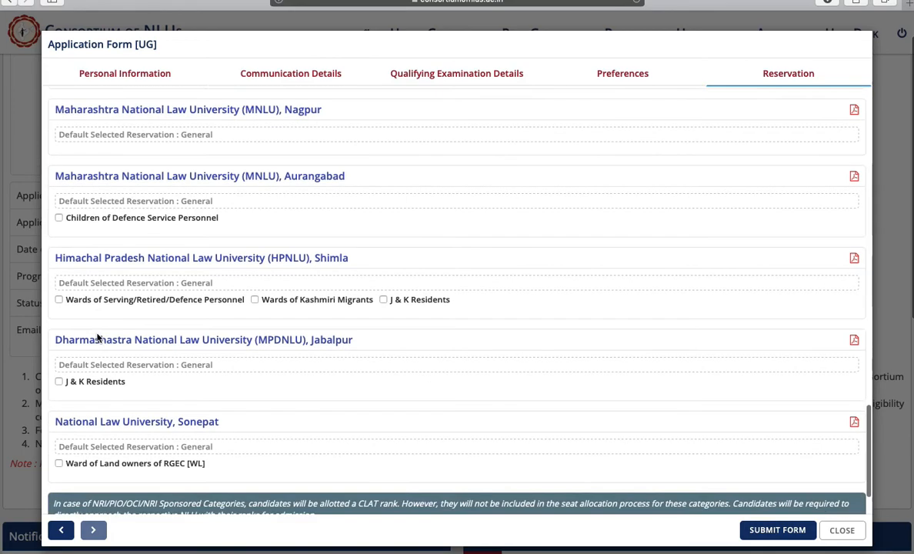
scroll(down, 3)
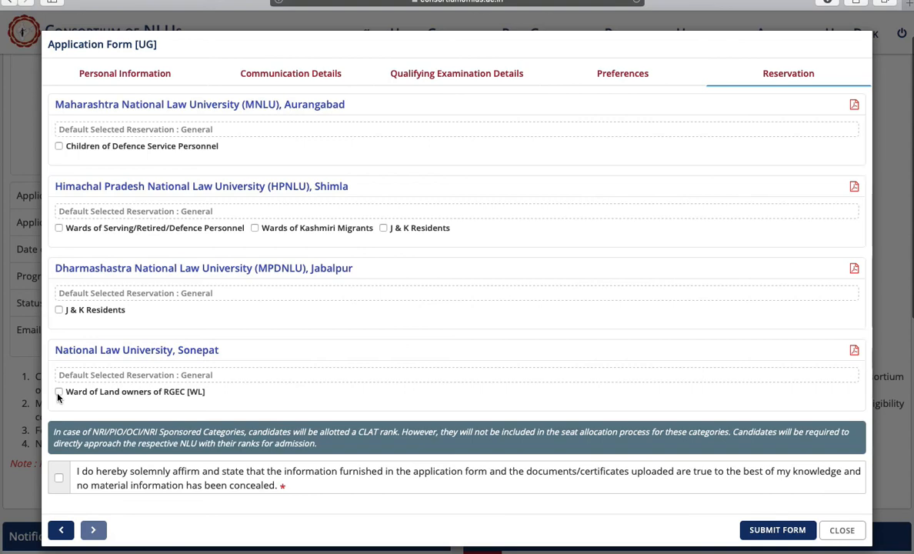
mouse_move(63, 465)
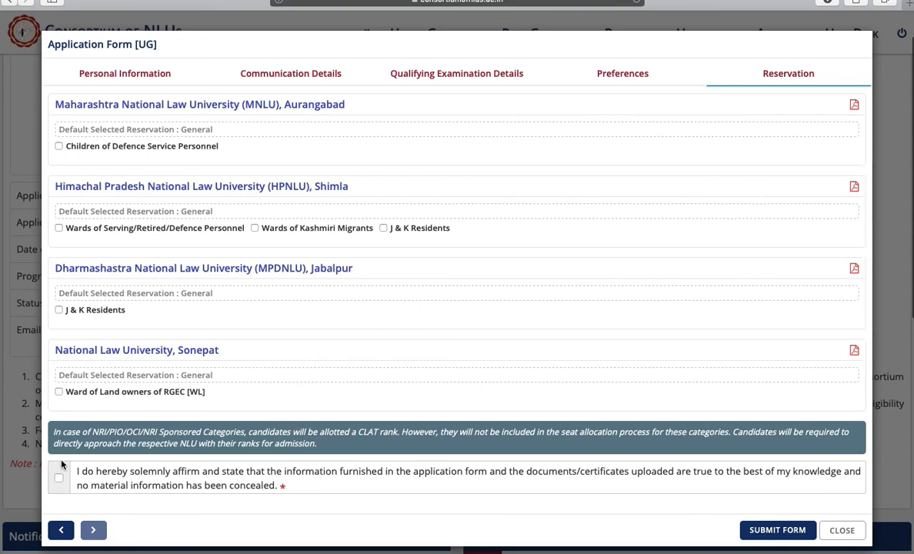
click(58, 476)
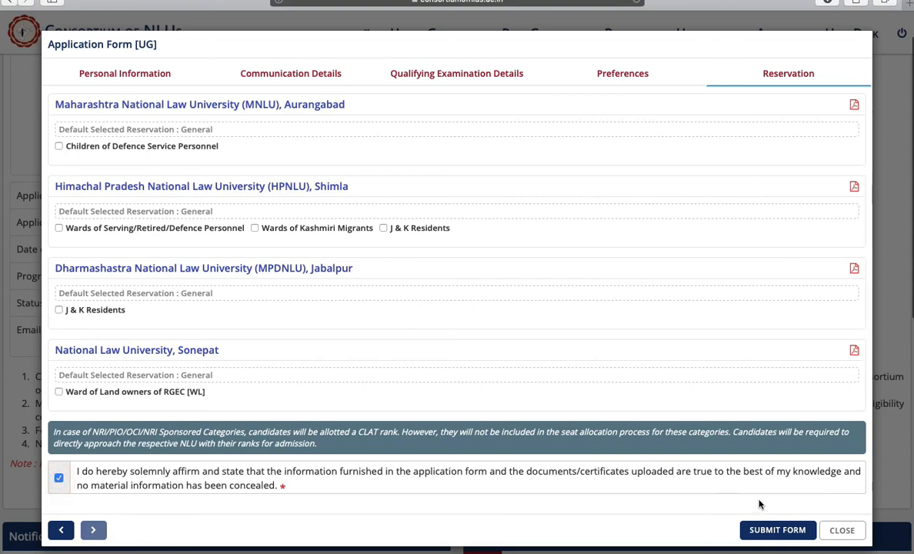
click(775, 529)
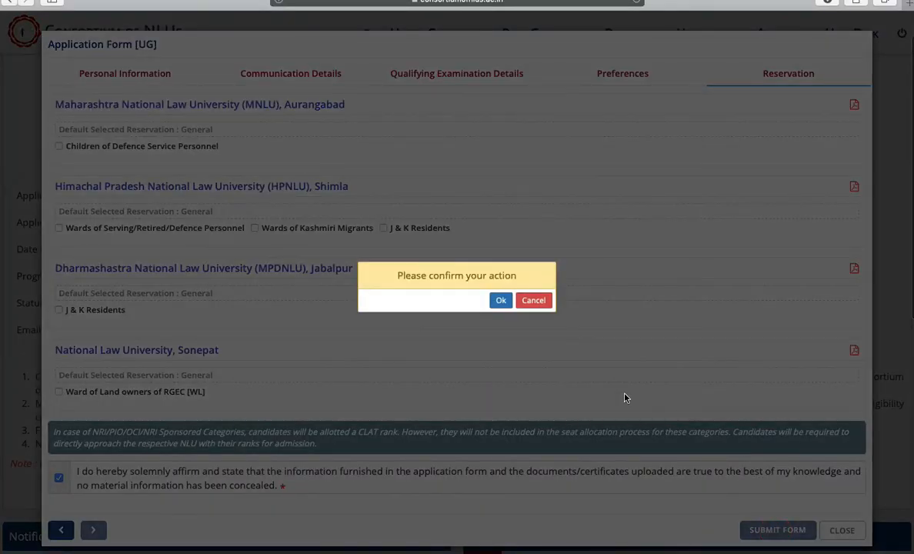
click(501, 300)
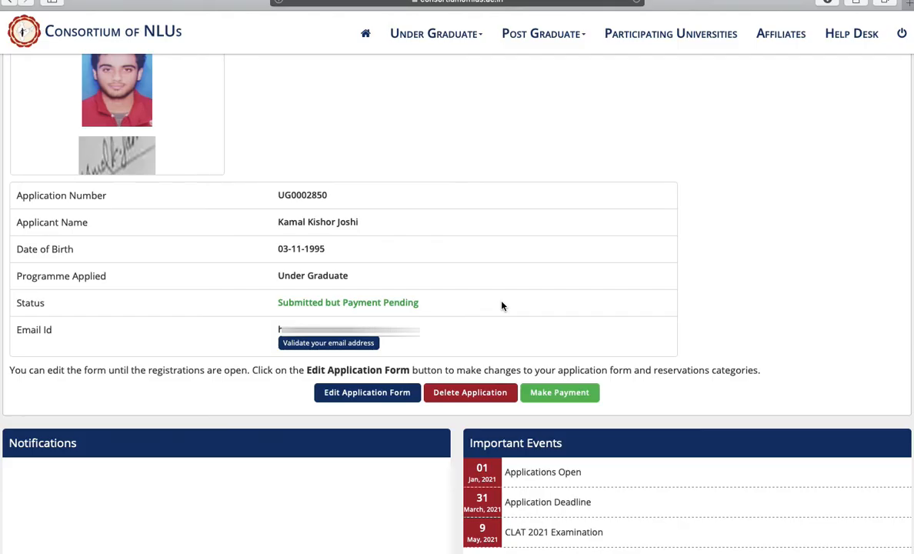
Start Make Payment from the dashboard to show the Rs 4000 application fee summary.
scroll(down, 3)
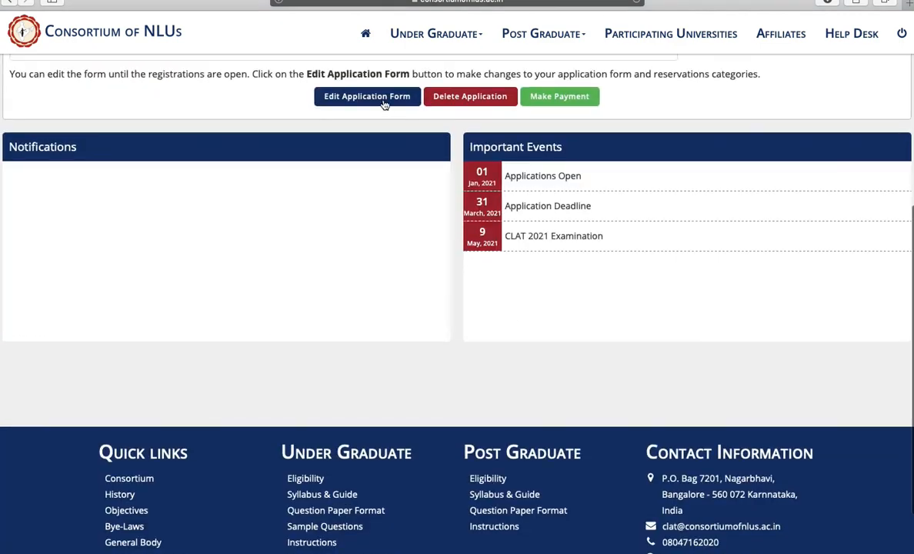
mouse_move(468, 102)
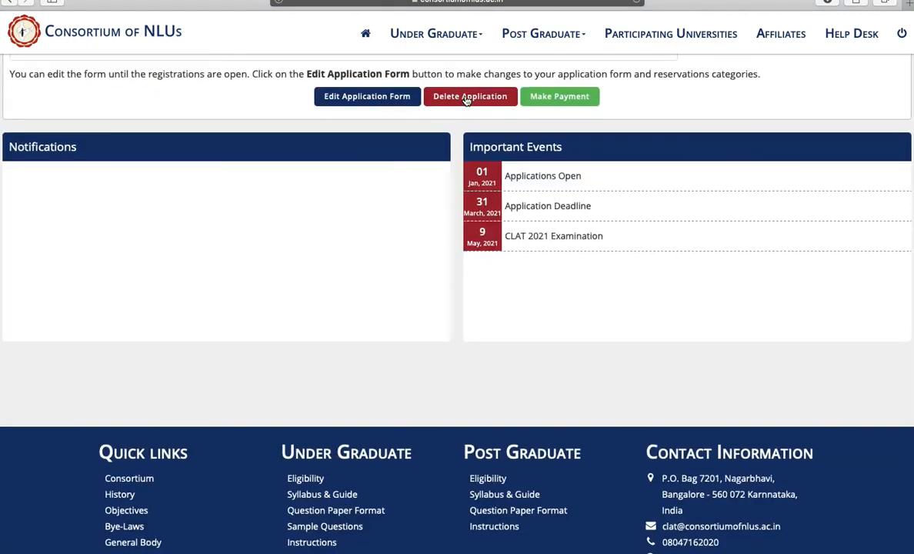
mouse_move(548, 102)
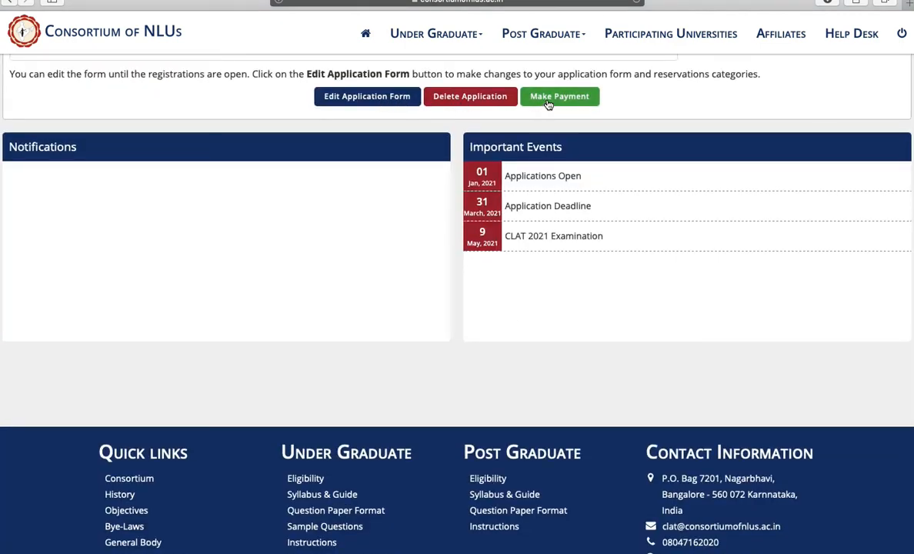
click(559, 95)
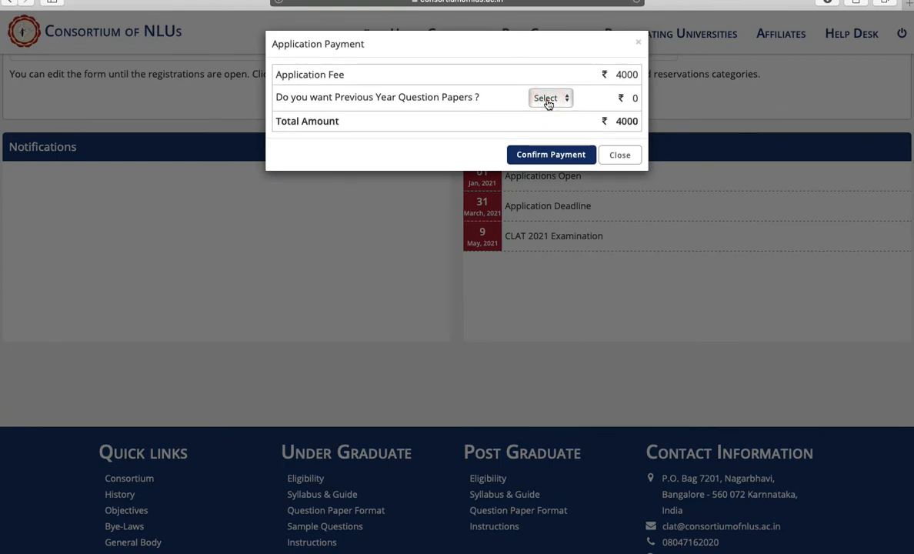
Decline previous year question papers and confirm the Rs 4000 payment.
click(549, 98)
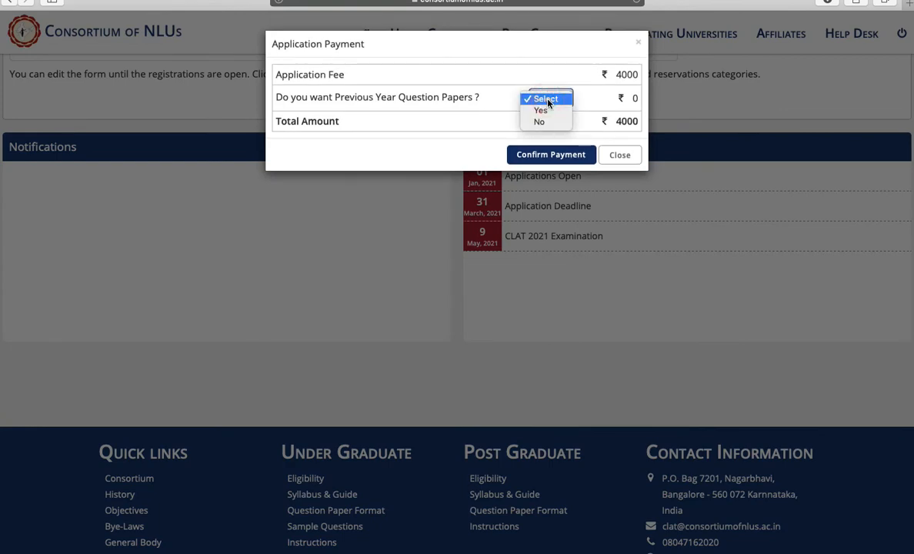
click(540, 111)
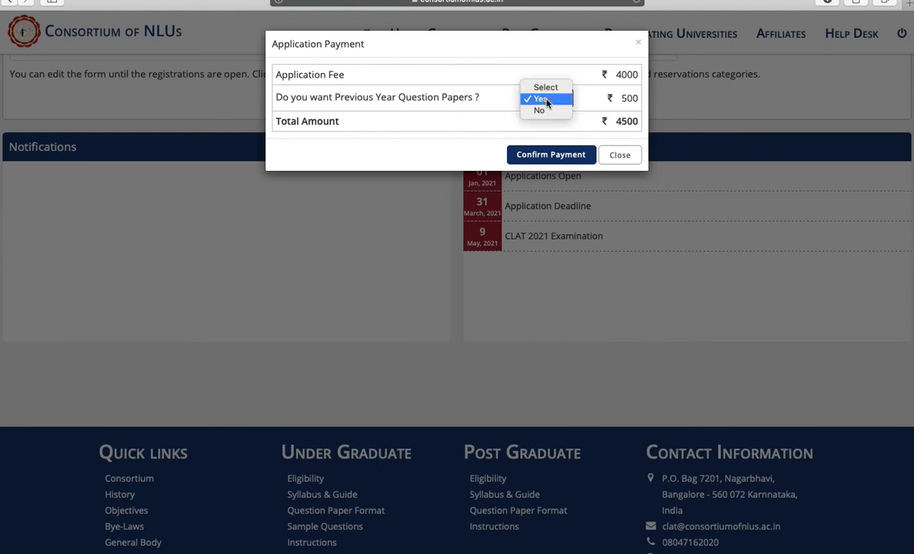
click(538, 109)
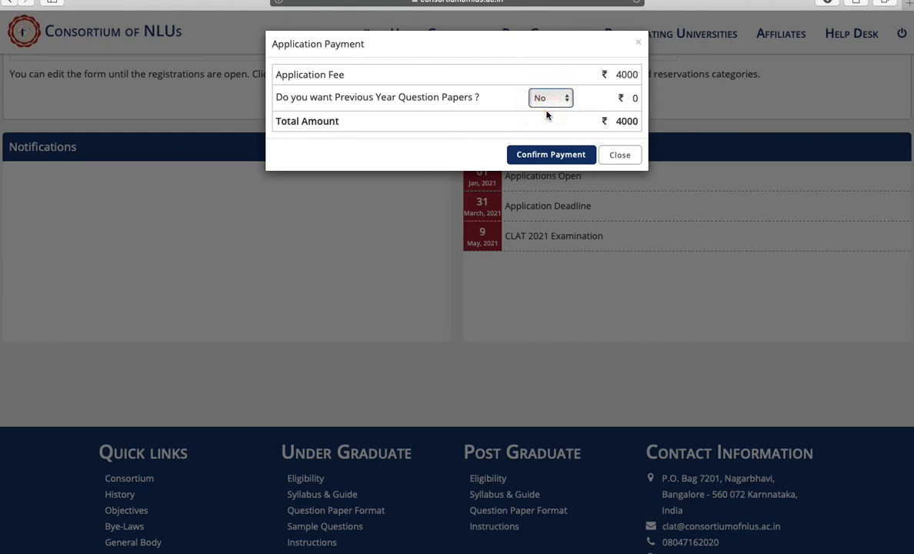
click(550, 154)
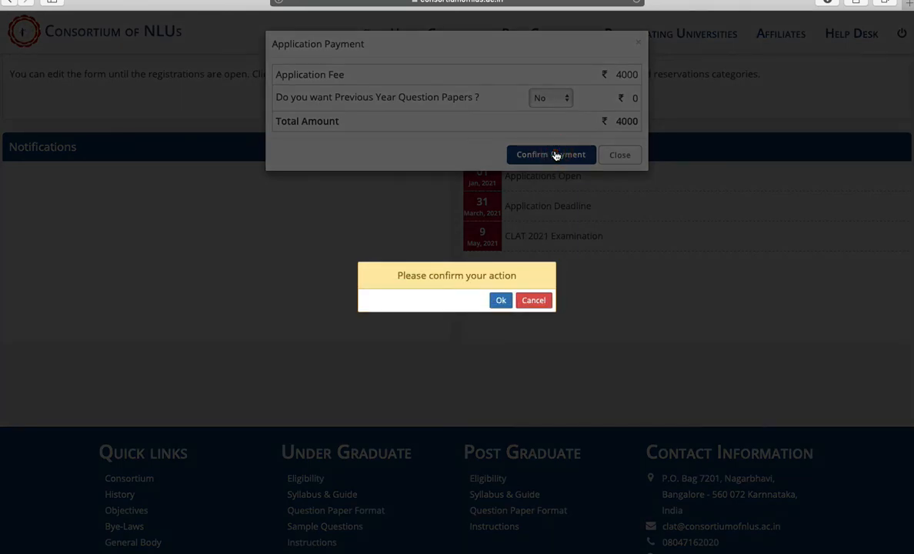
click(500, 300)
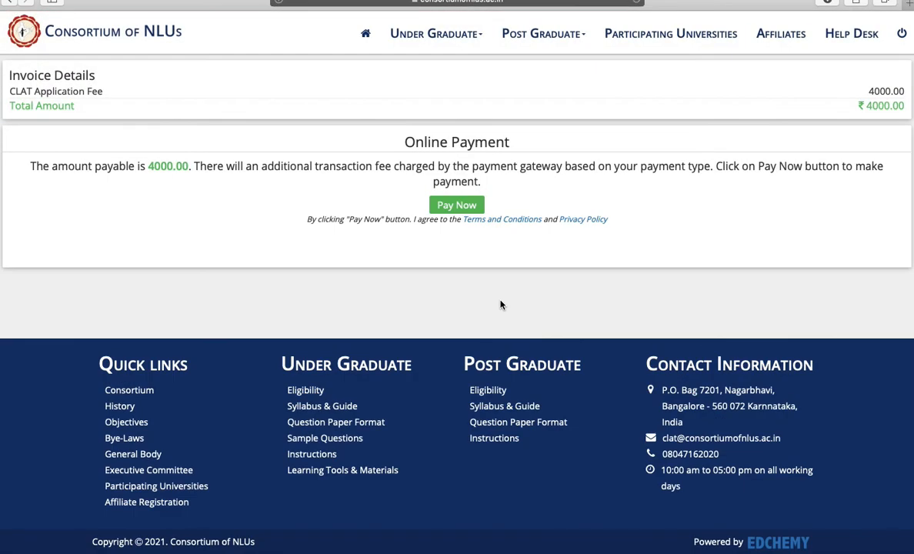
Proceed with Pay Now for the Rs 4000 fee, redirecting to the payment gateway.
double_click(168, 166)
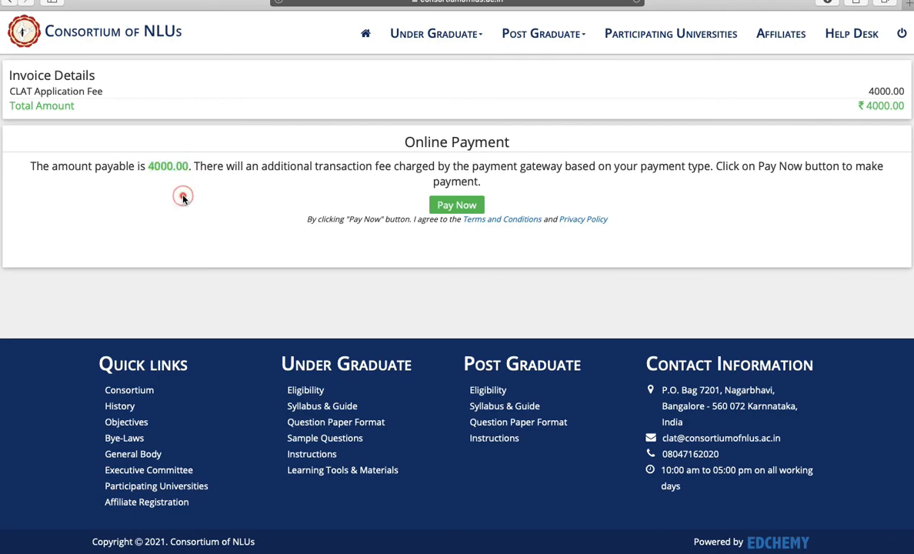
click(455, 204)
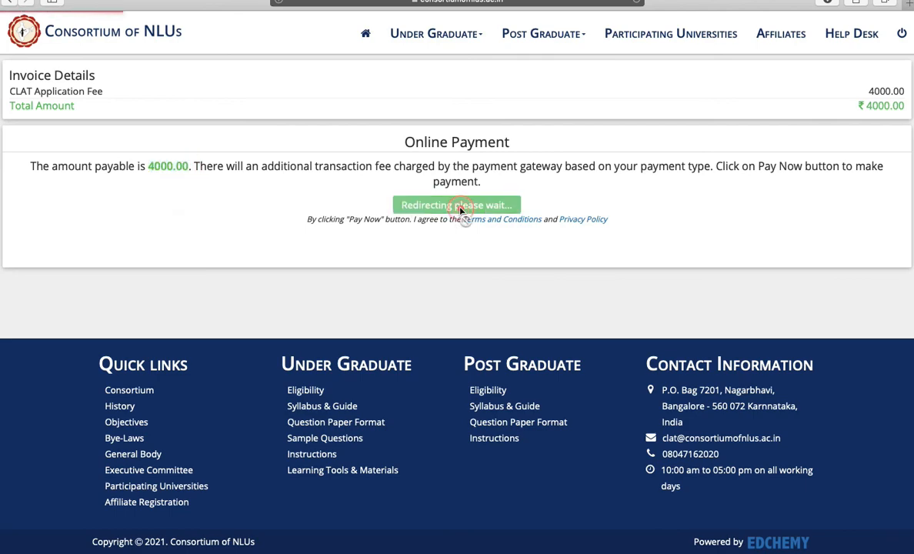